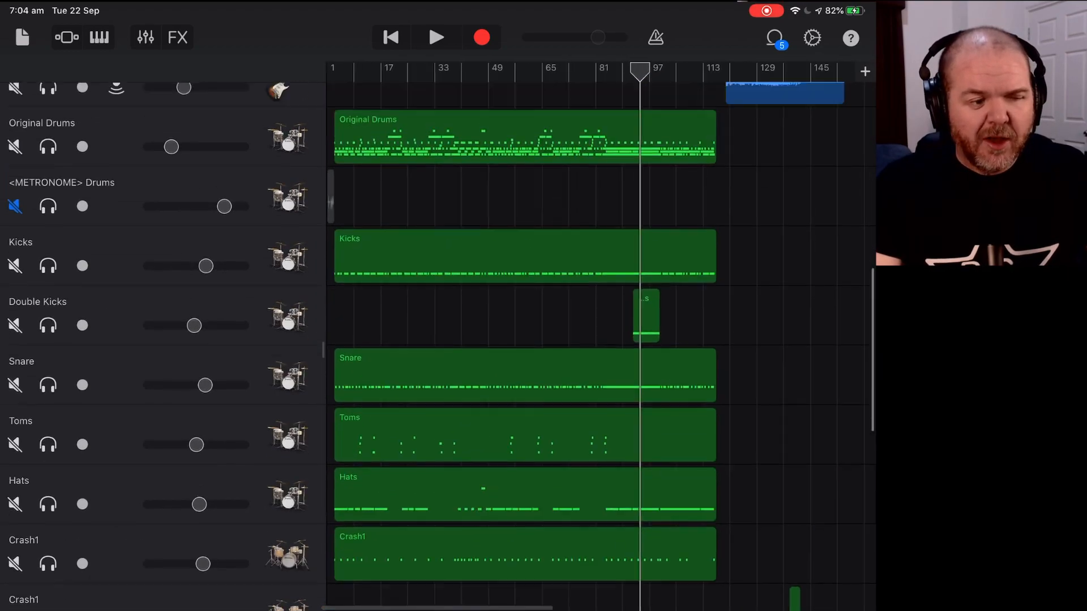
Select the Songtember 2020 8 song in the In Progress folder and open it.
scroll(down, 3)
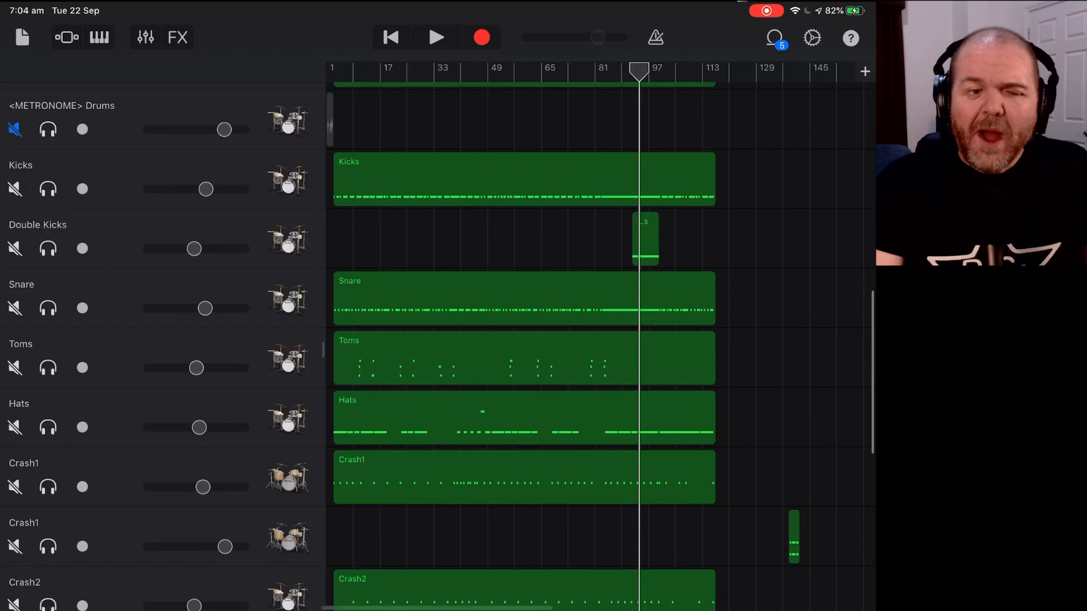
scroll(down, 3)
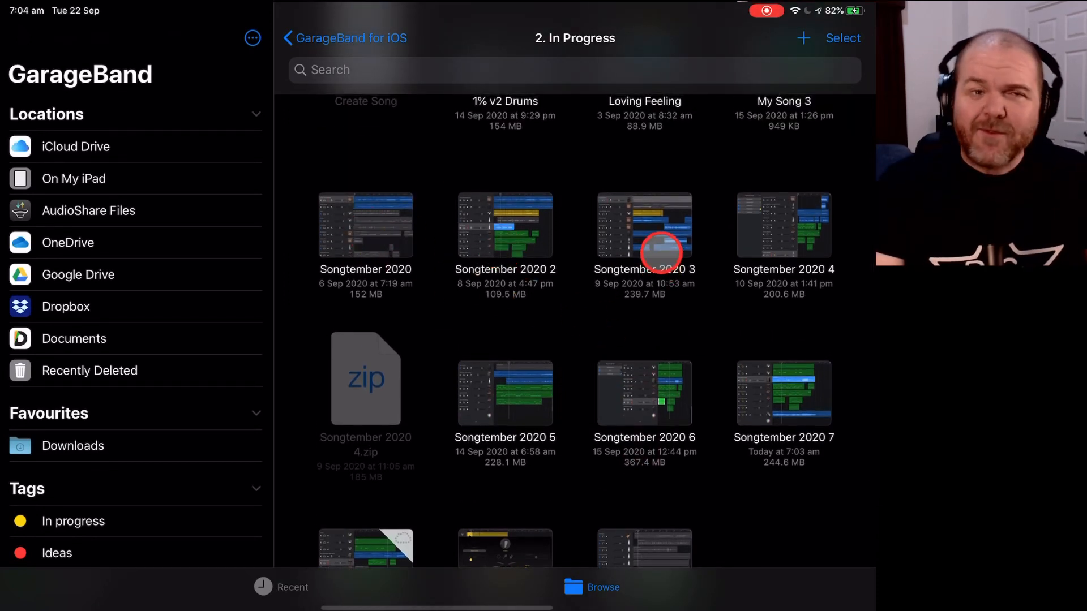
mouse_move(558, 381)
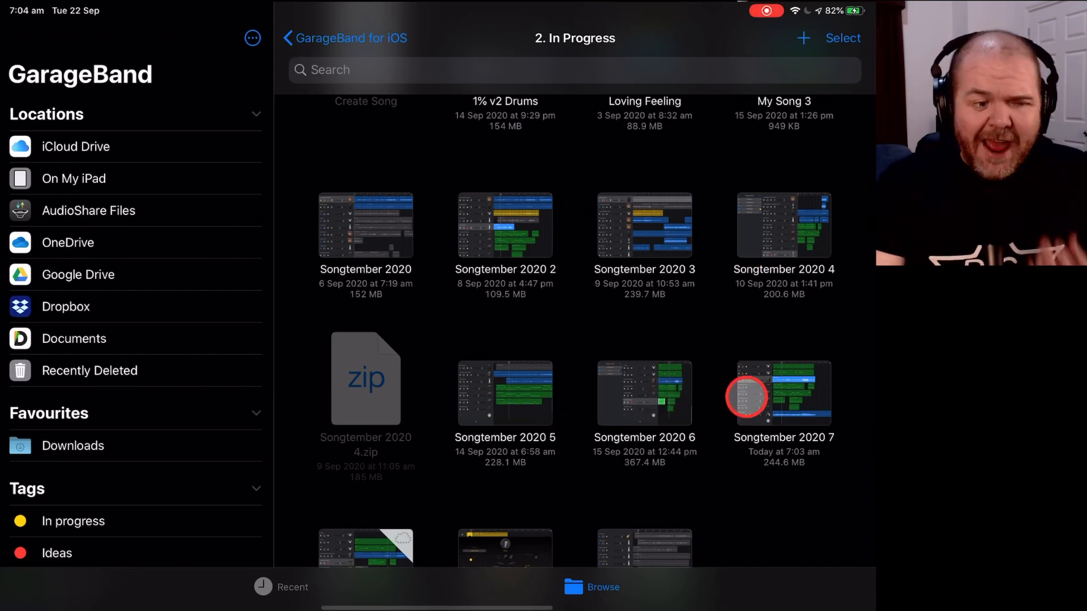
scroll(down, 3)
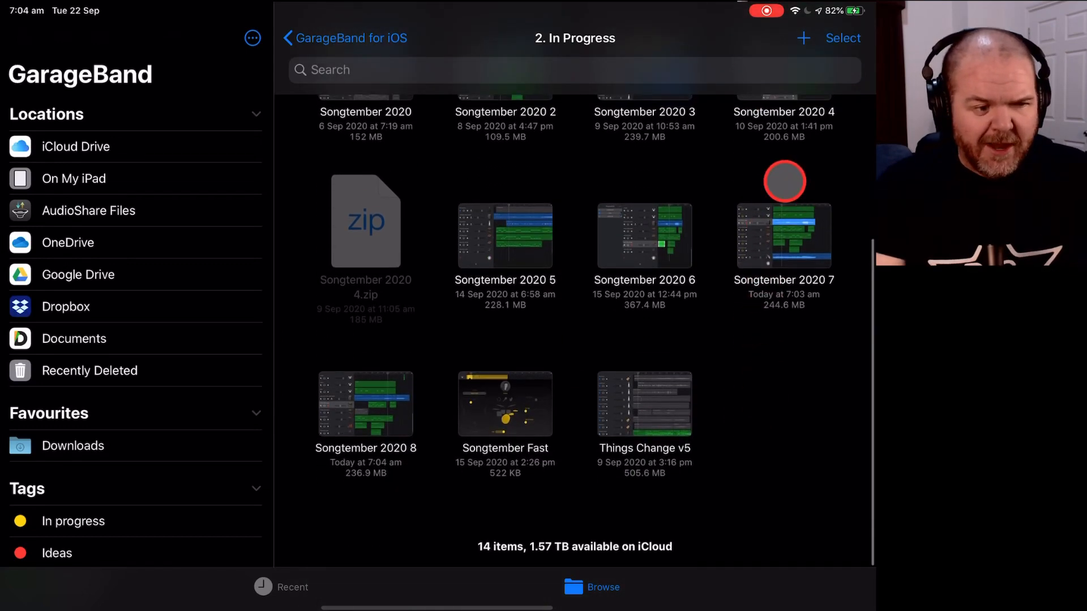
click(842, 37)
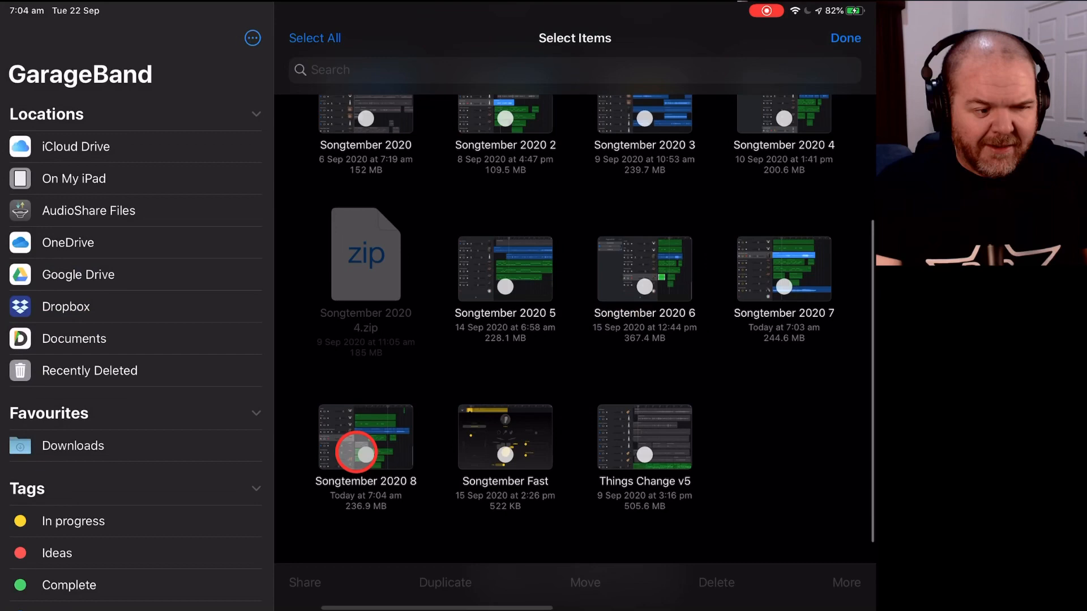
click(365, 437)
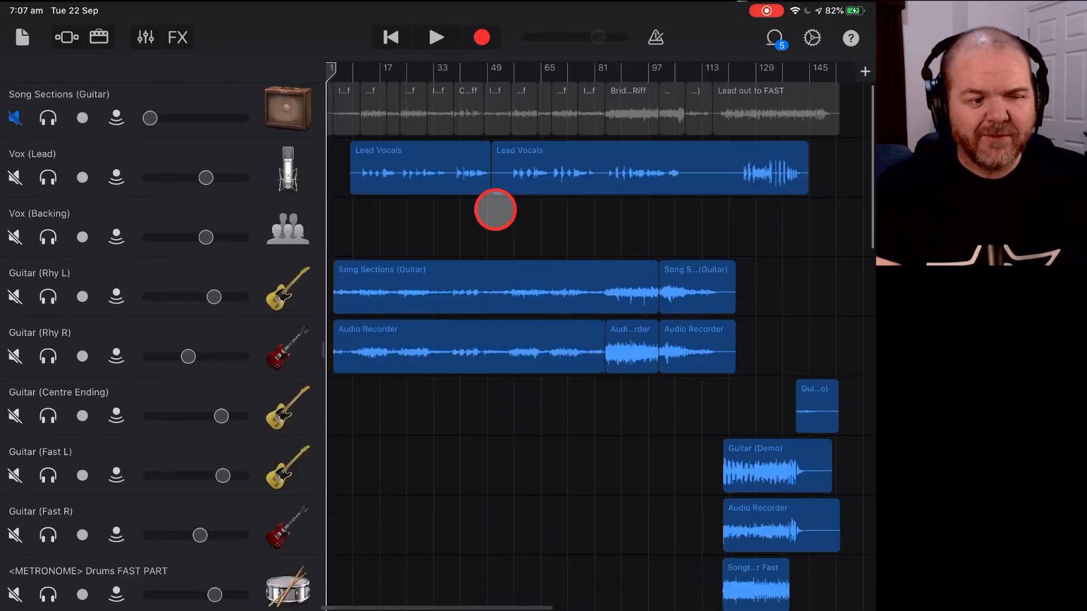
Move the playhead to around bar 85 and play that section of the song.
scroll(down, 3)
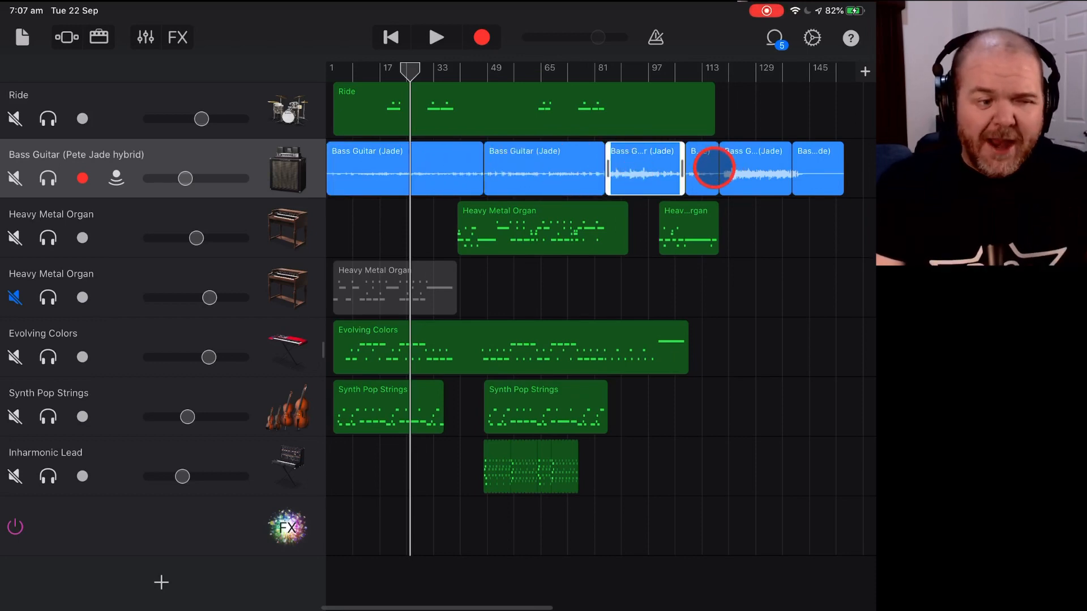
click(699, 168)
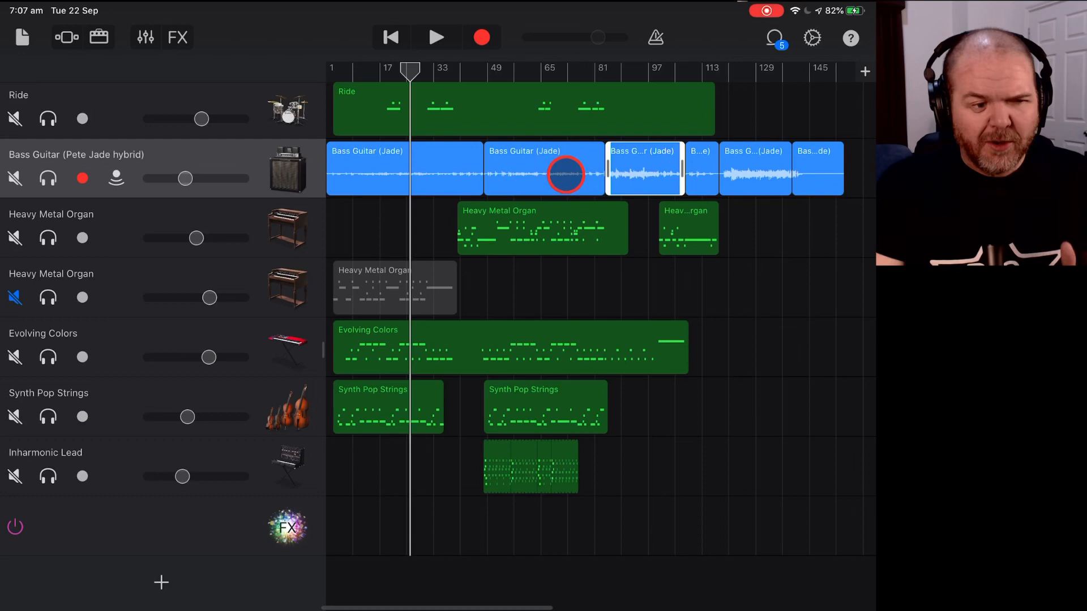
click(545, 170)
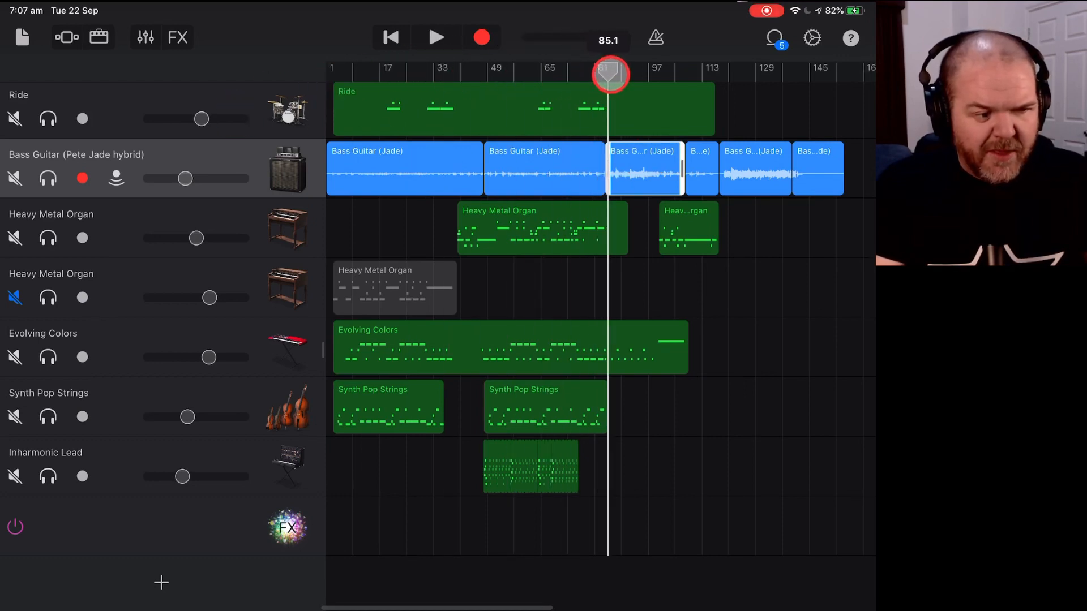
click(435, 38)
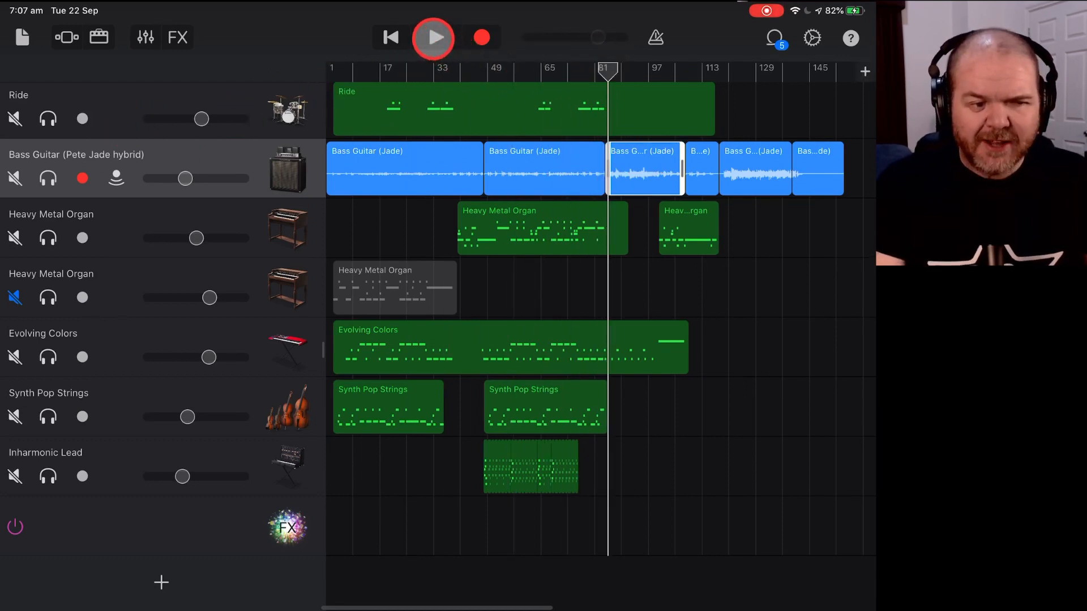
click(433, 37)
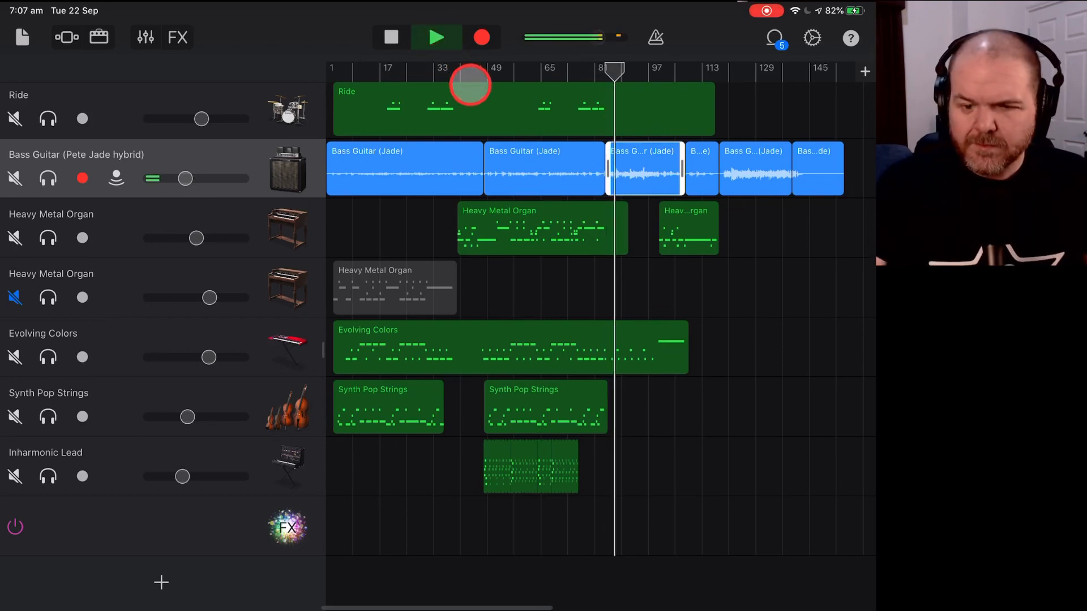
click(436, 36)
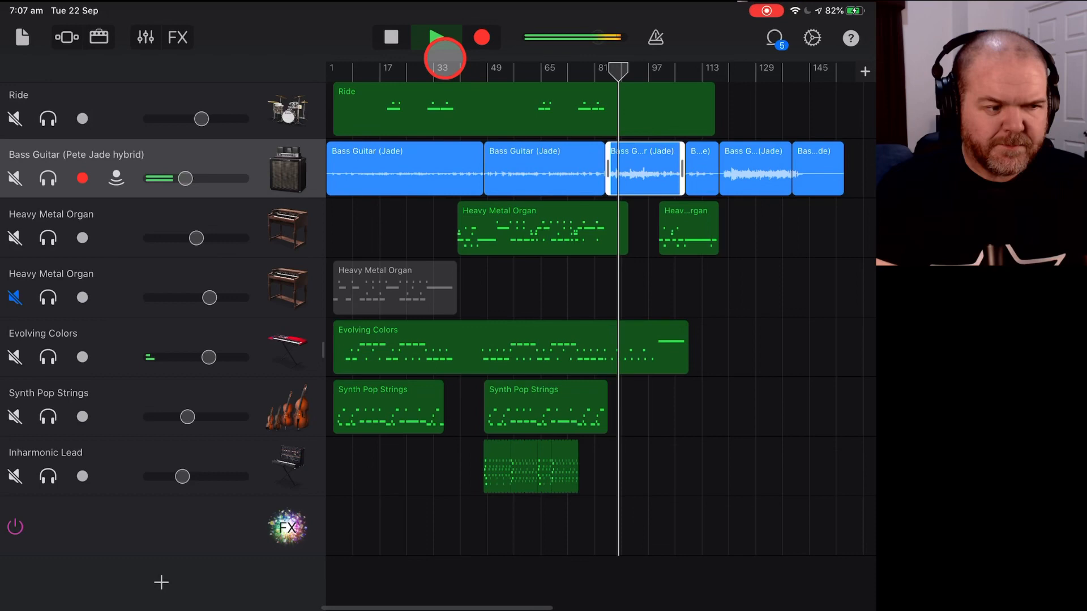
click(389, 37)
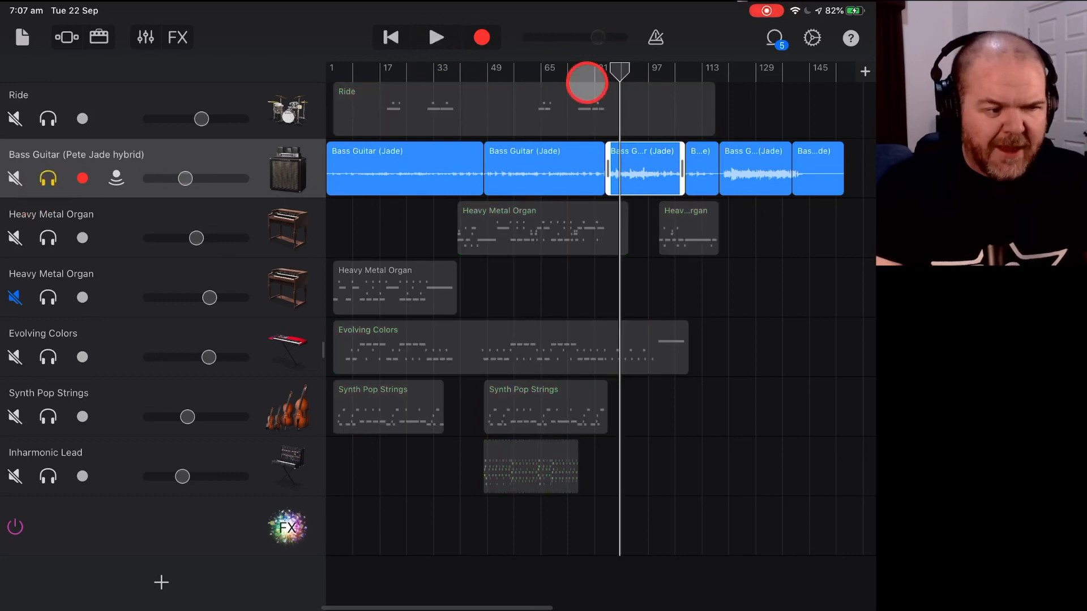
Solo the Bass Guitar (Pete Jade hybrid) track and play Jade's bass part alone.
click(482, 37)
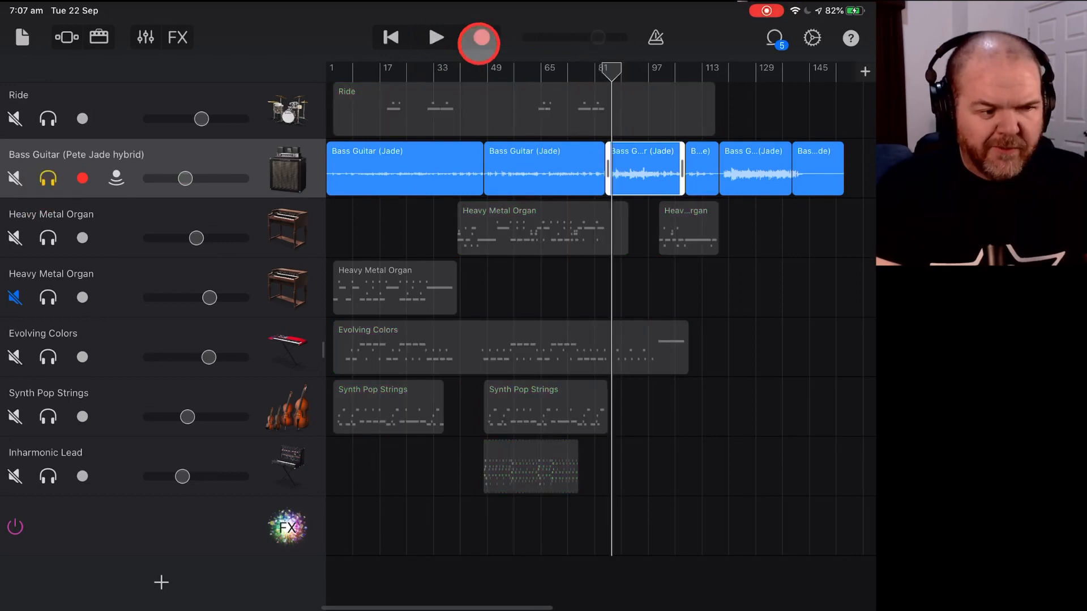
click(436, 38)
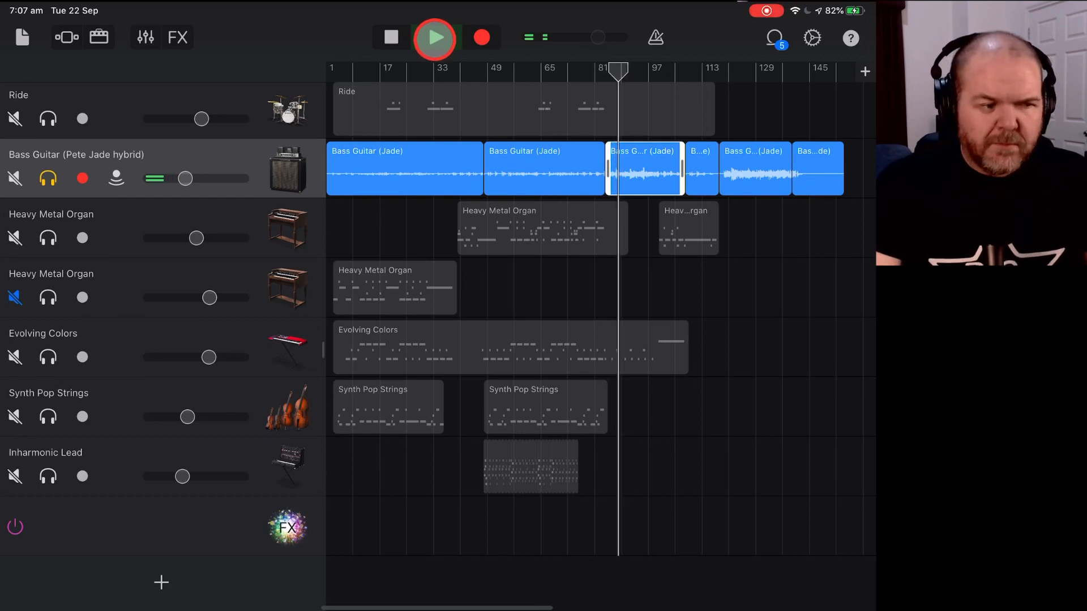
click(391, 37)
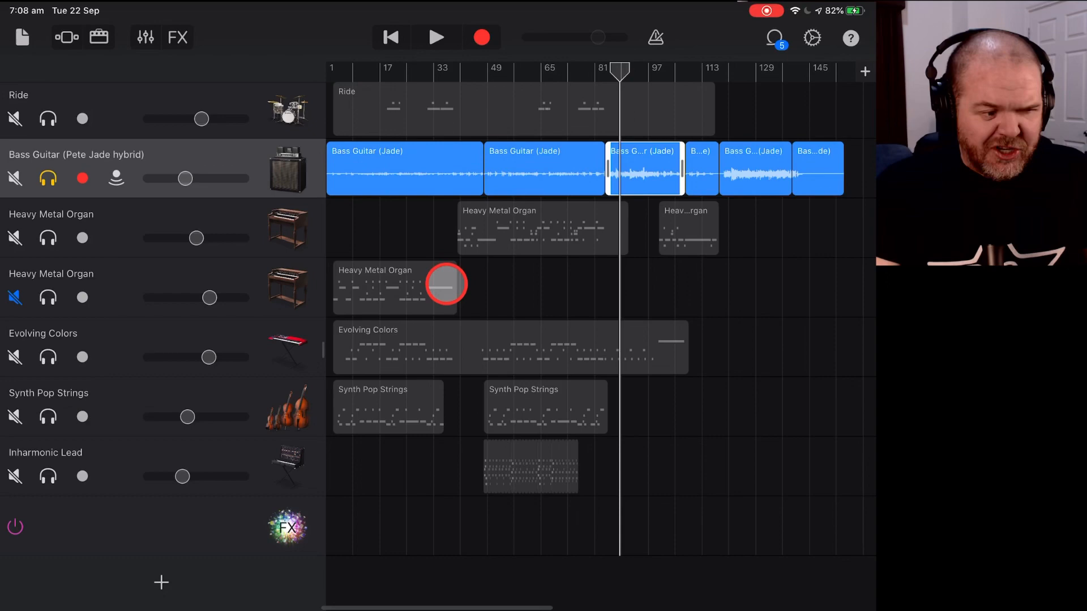
Save and close the song as Songtember 2020 9 and open the older Songtember 2020 7.
click(21, 38)
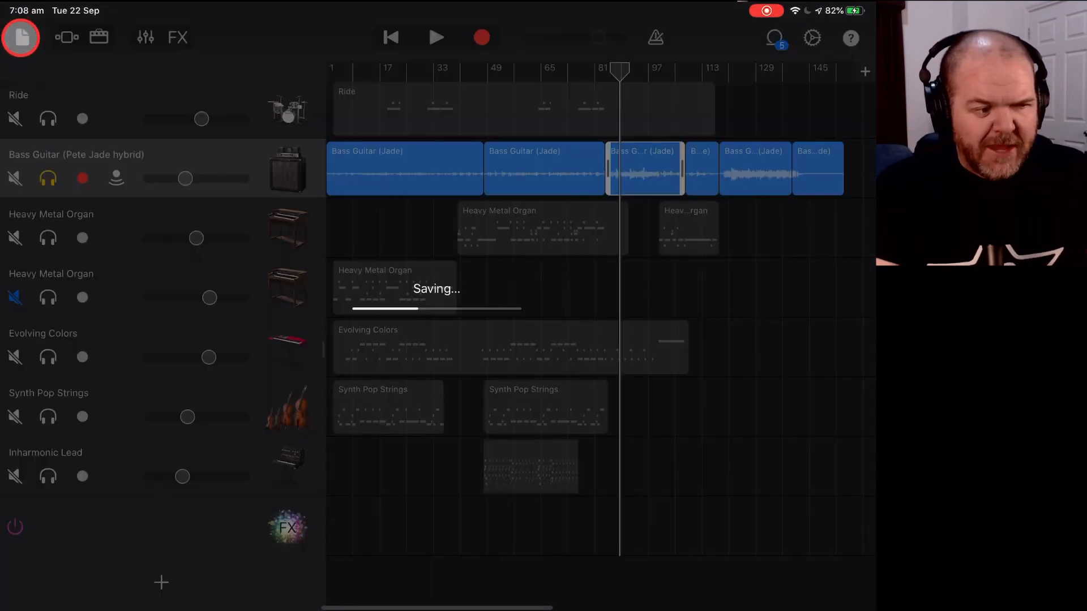
click(20, 38)
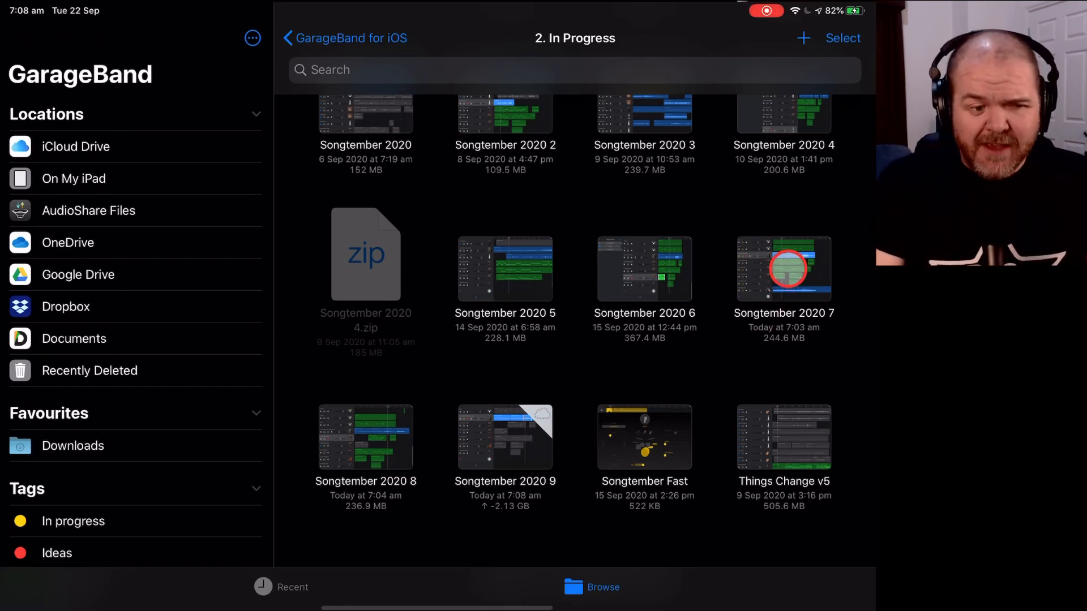
double_click(783, 269)
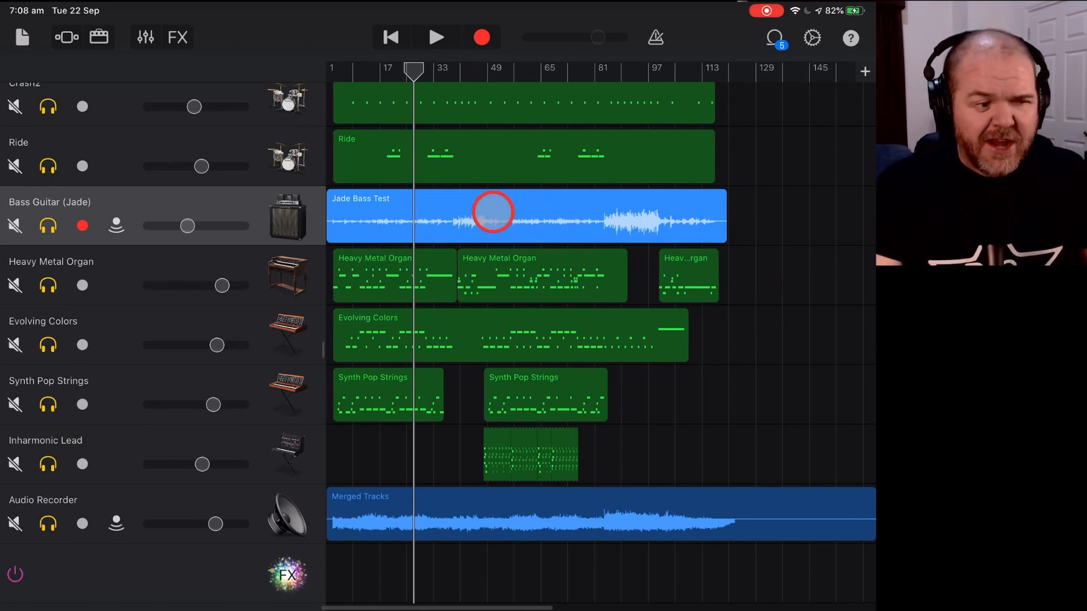
Copy the Jade Bass Test region from the older song and return to My Songs.
click(389, 36)
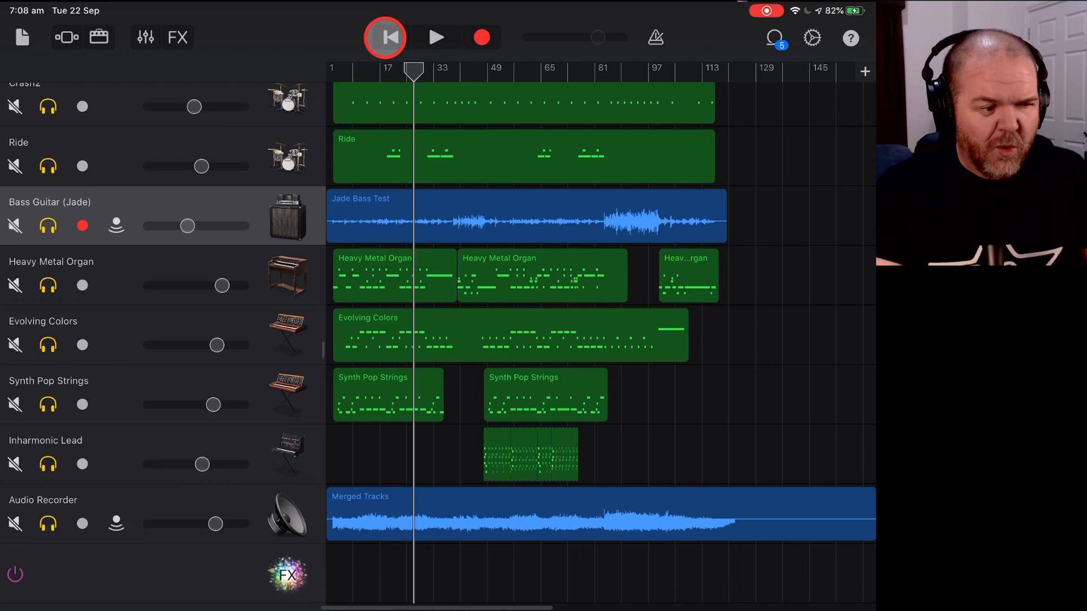
click(384, 36)
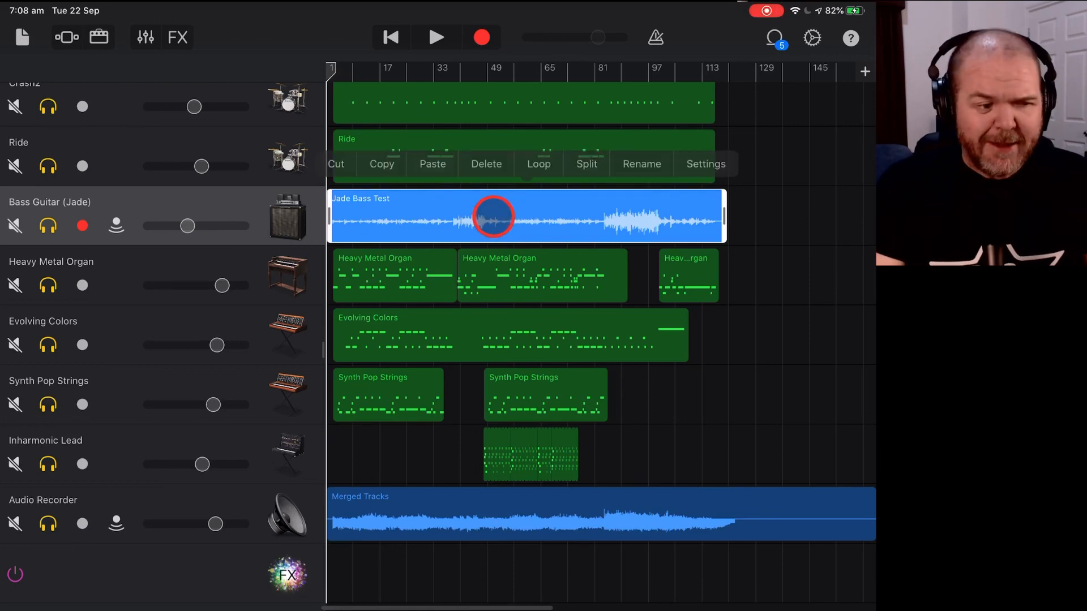
click(380, 164)
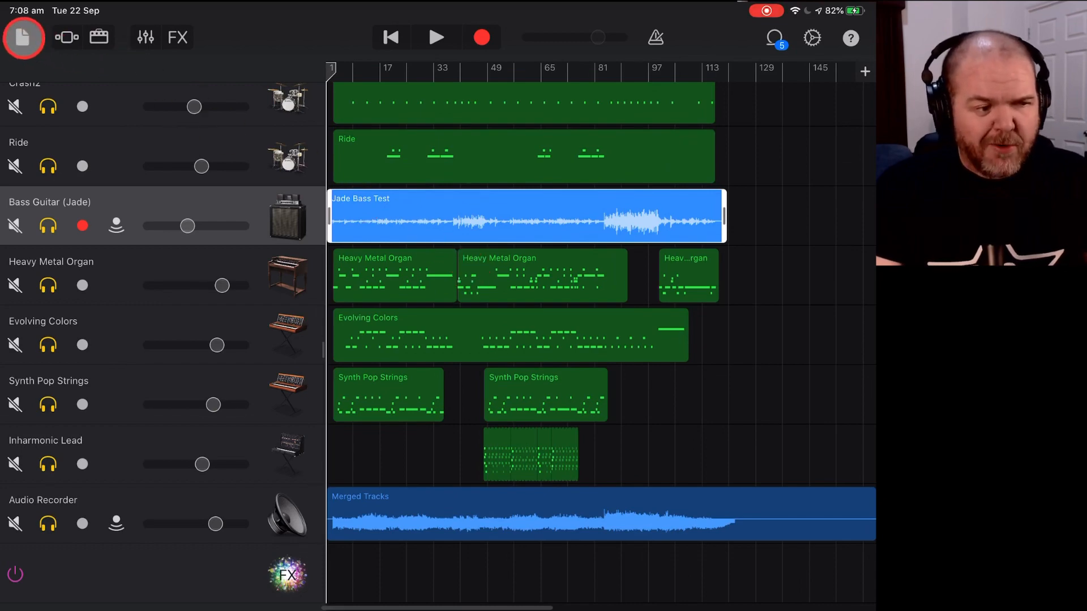
click(23, 37)
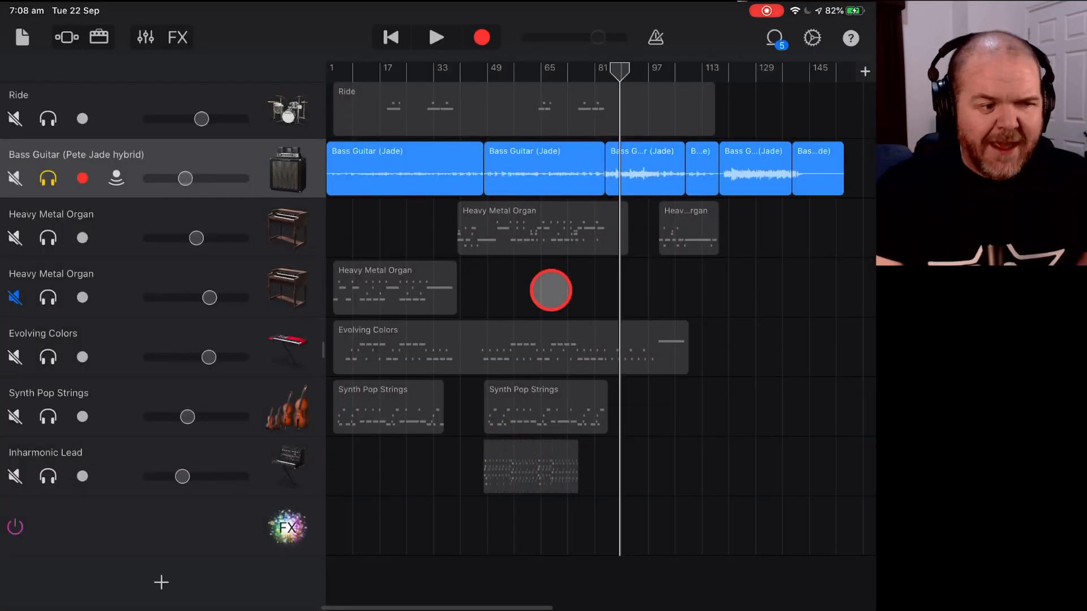
Duplicate the Bass Guitar (Pete Jade hybrid) track, paste the Jade Bass Test into it, and solo it.
click(436, 37)
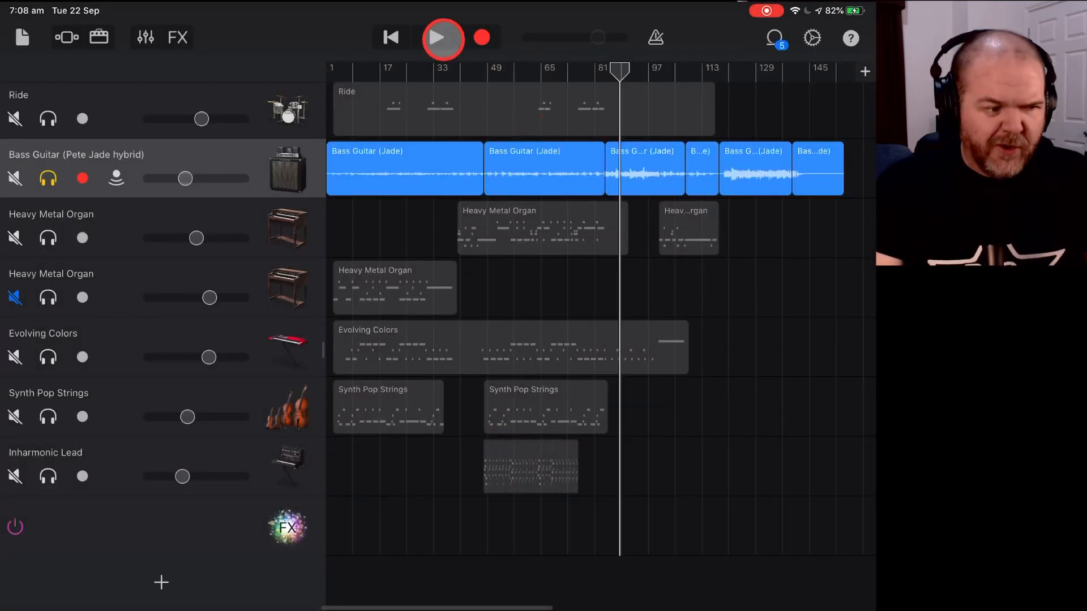
click(442, 38)
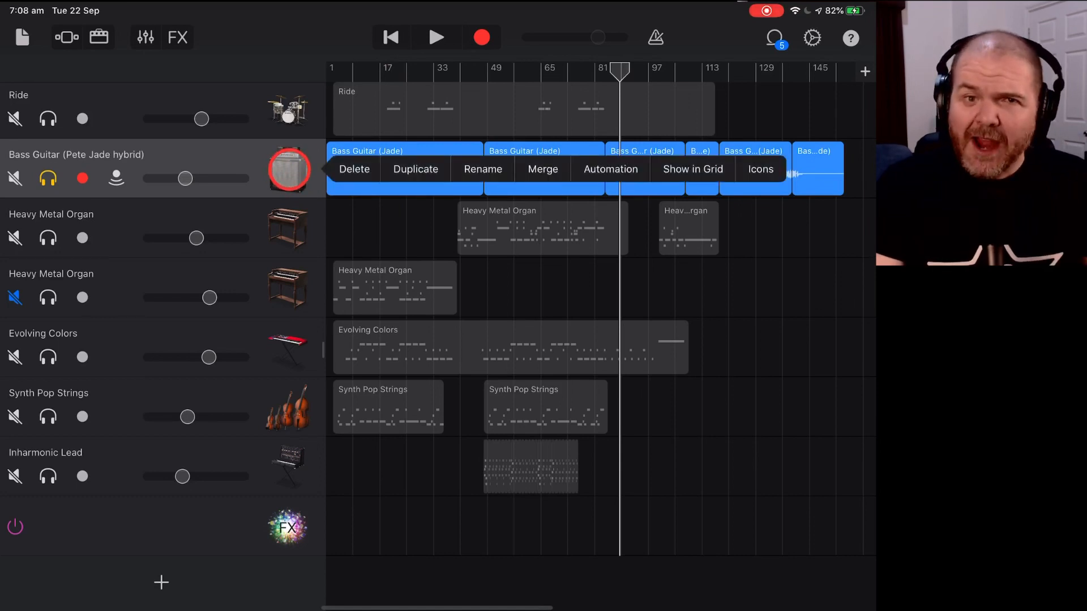
click(416, 169)
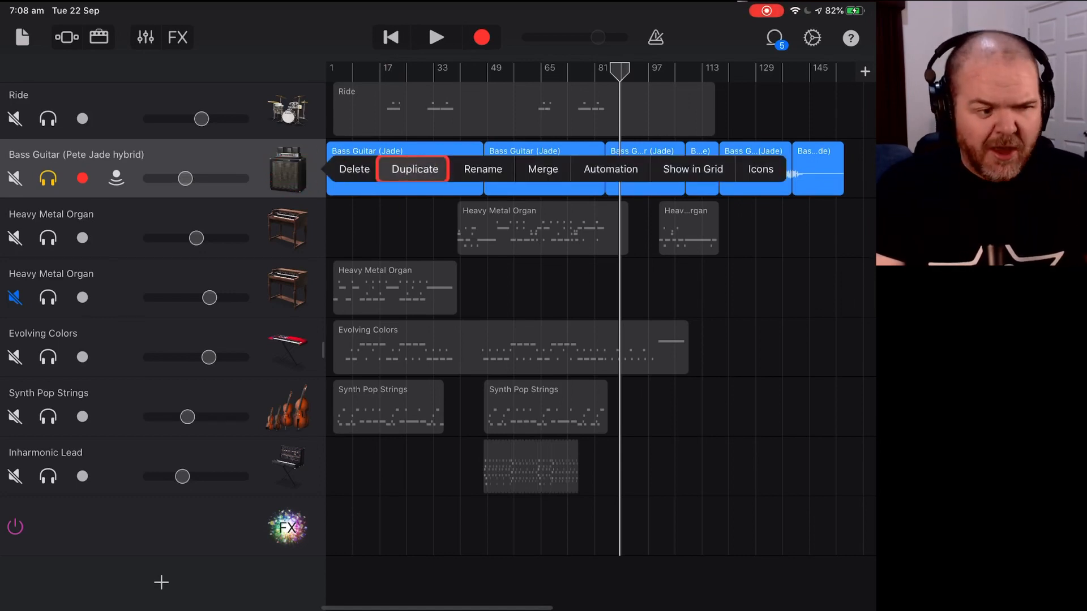
click(414, 169)
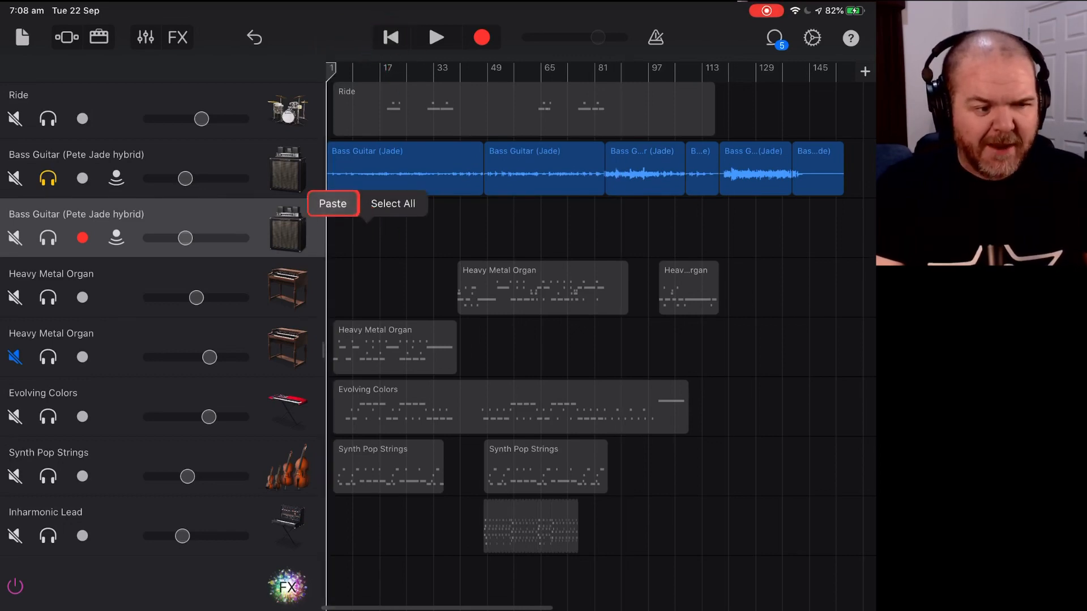
click(332, 202)
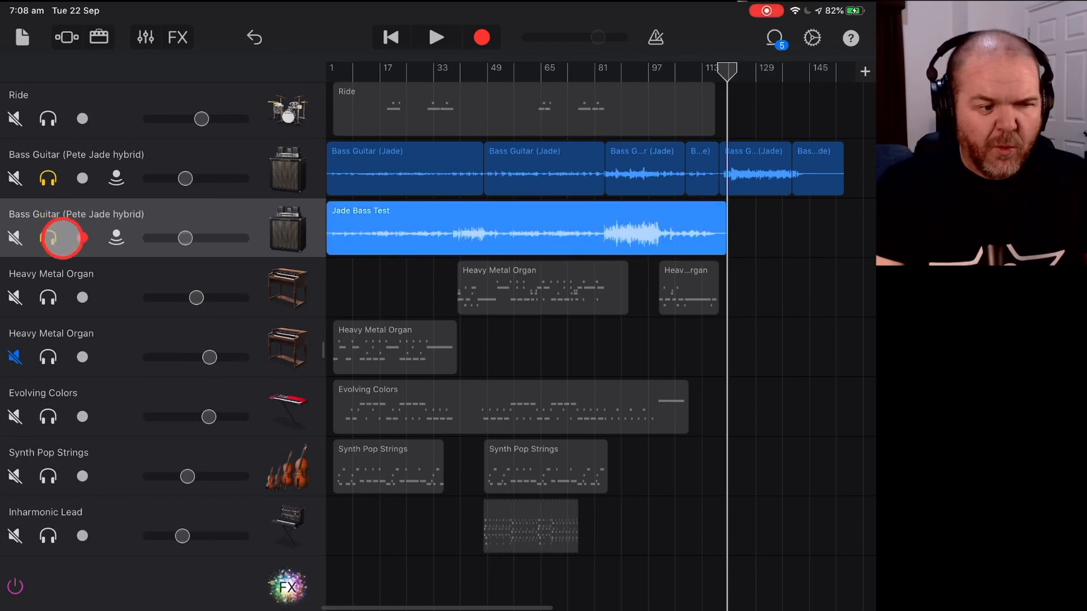
click(81, 238)
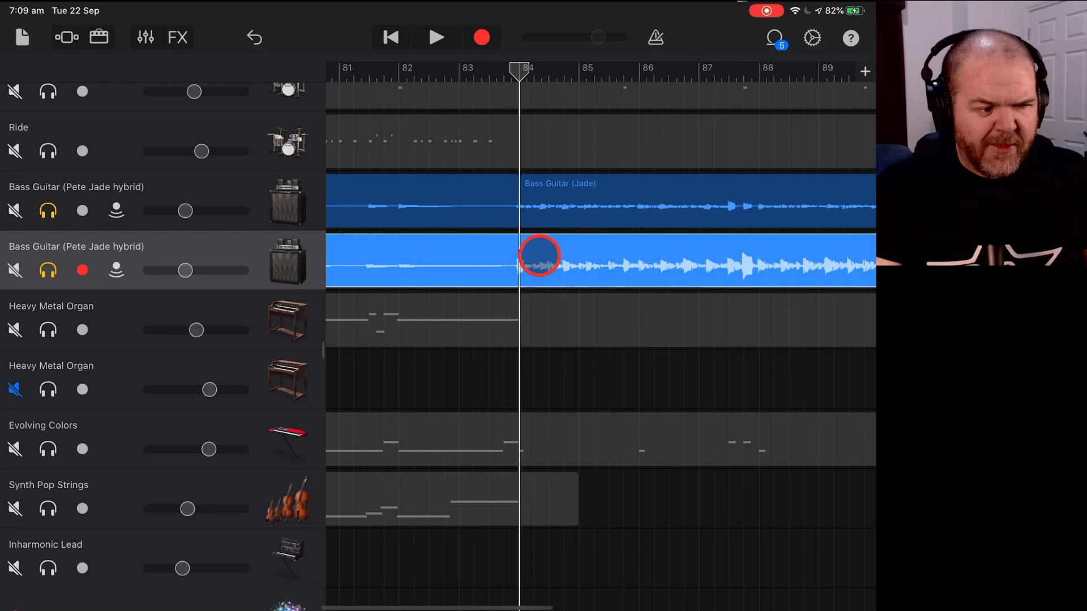
Split the Jade Bass Test region at bar 84 and delete the part before it.
click(539, 257)
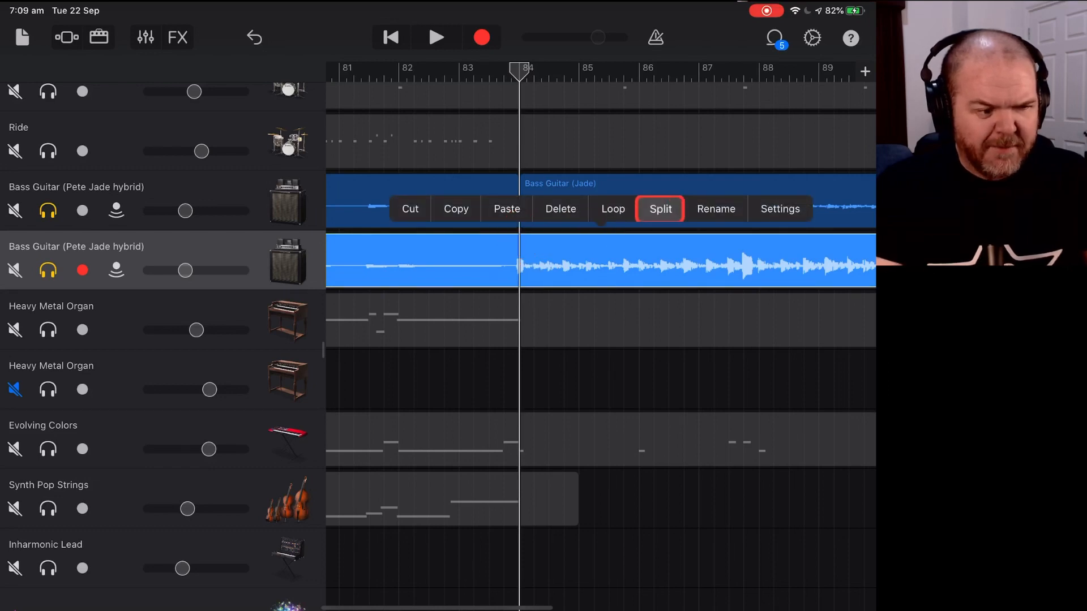
click(659, 208)
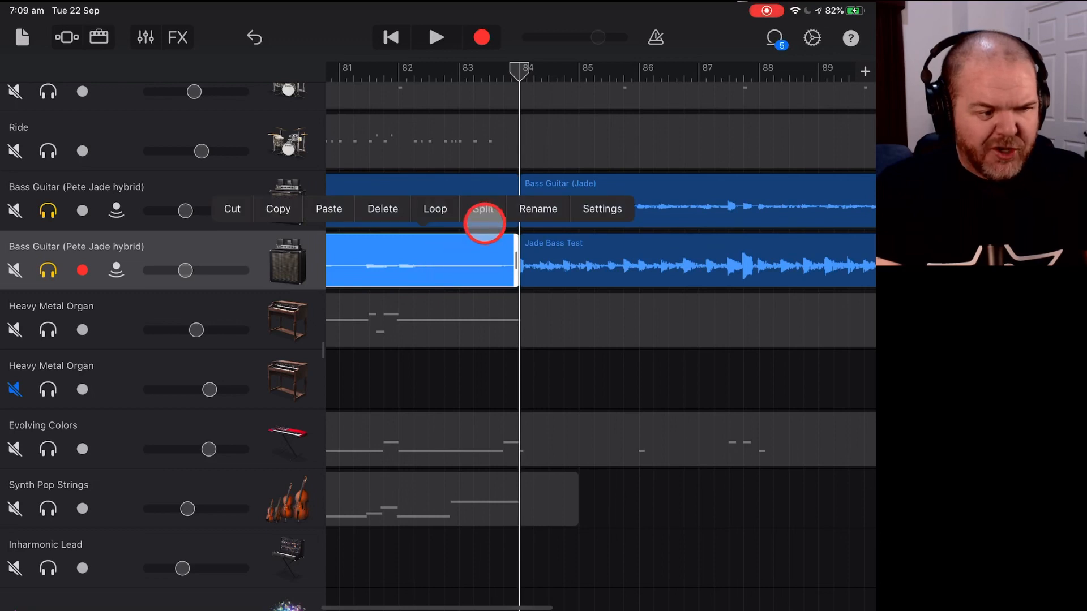
click(484, 208)
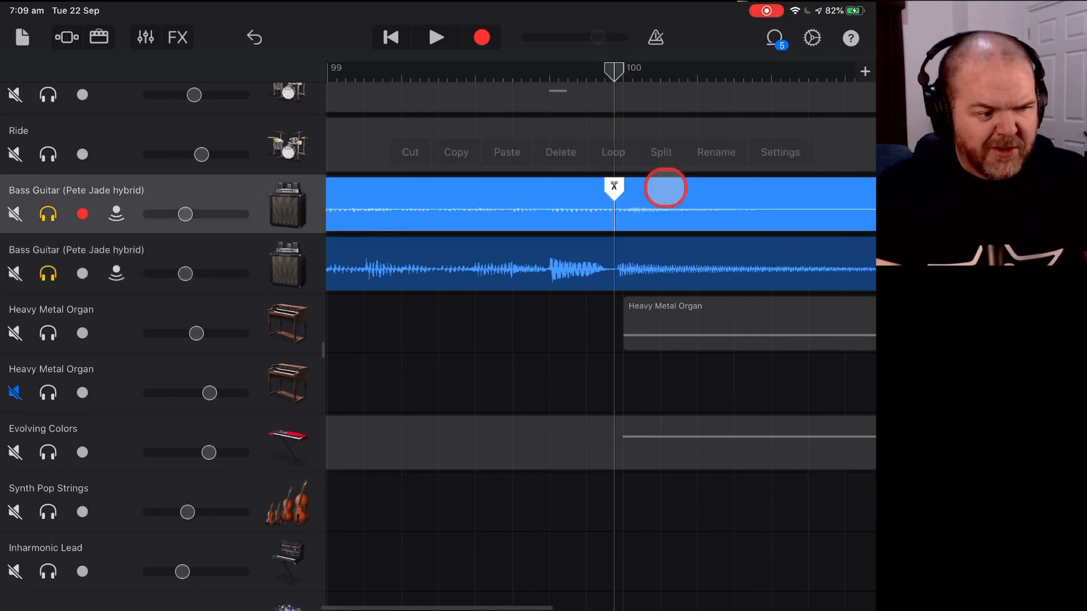
Split the region again at bar 100 and delete the leftover tail.
click(660, 152)
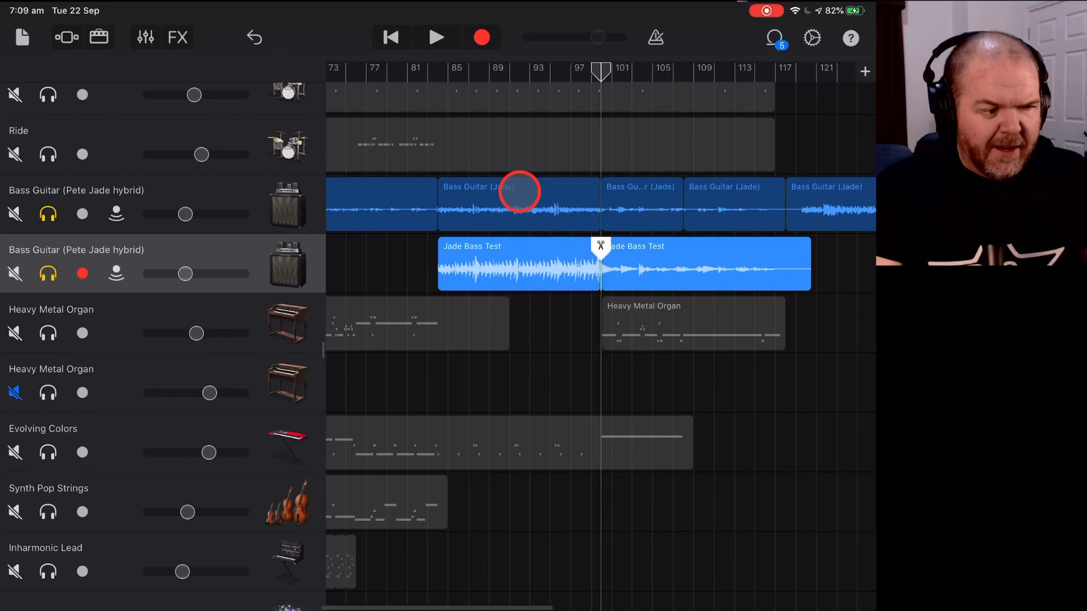
click(705, 264)
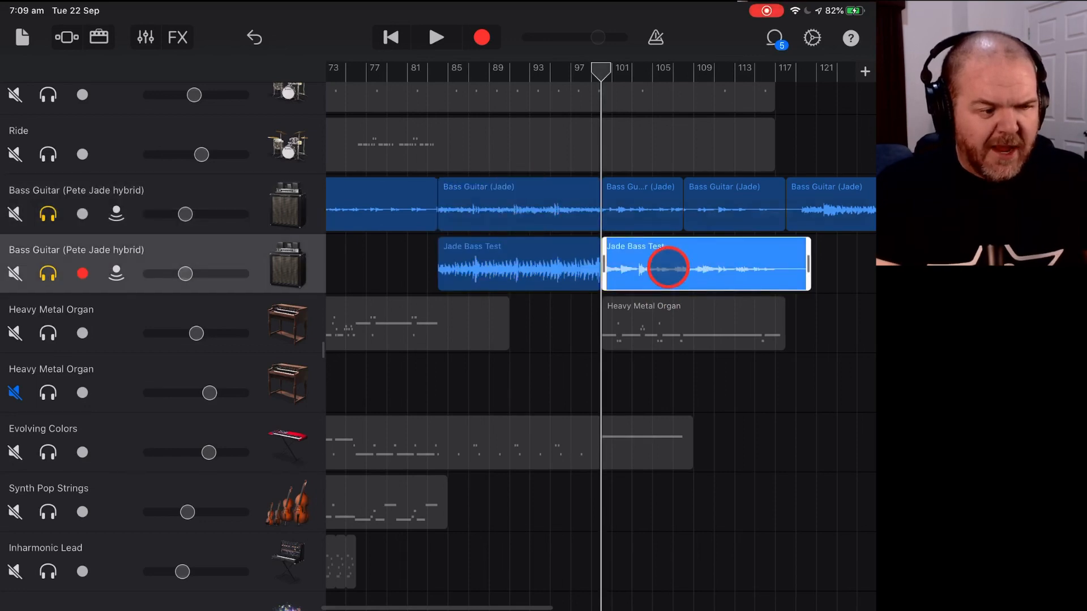
click(499, 204)
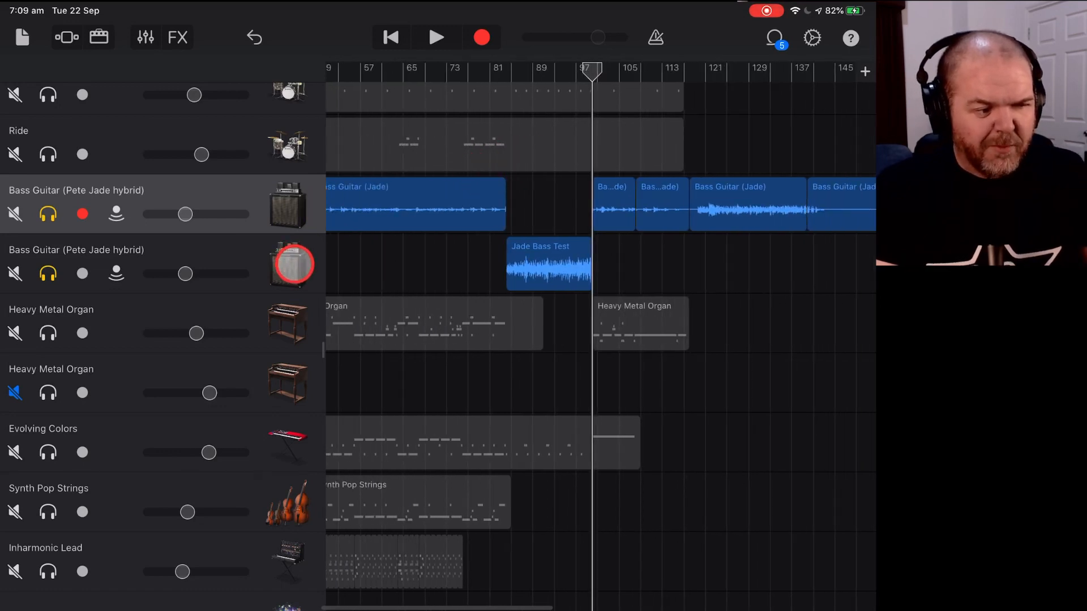
Unsolo the bass tracks and play the Jade section with the rest of the band.
click(291, 205)
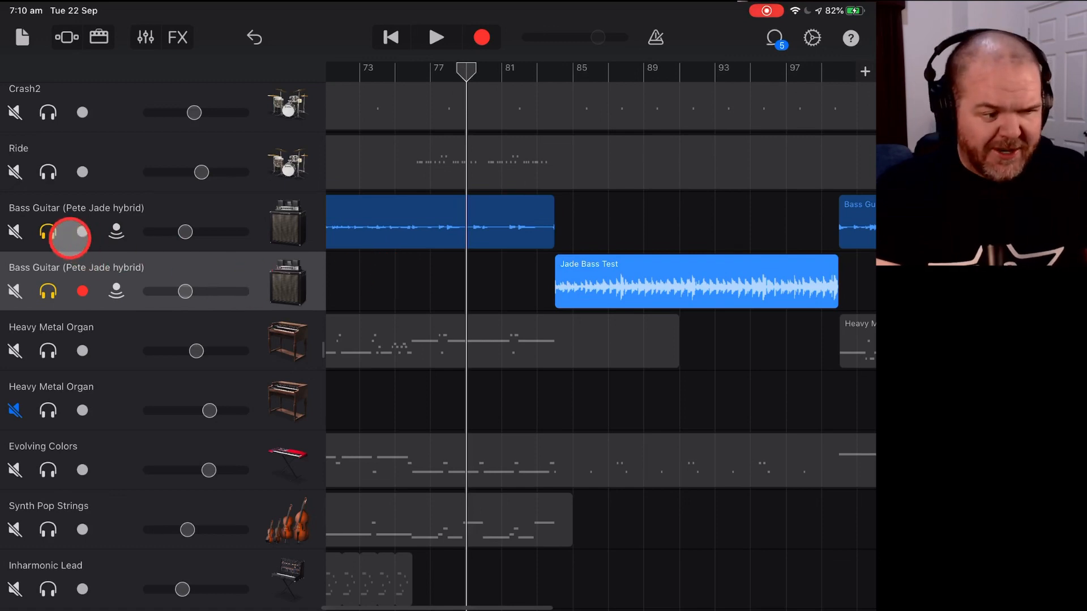
click(48, 231)
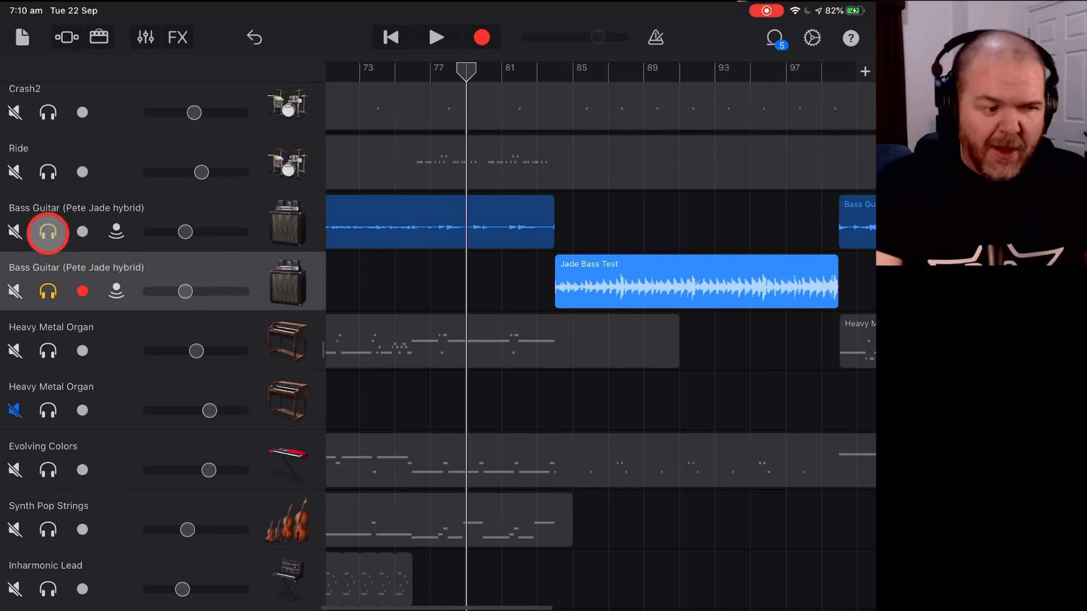
click(436, 36)
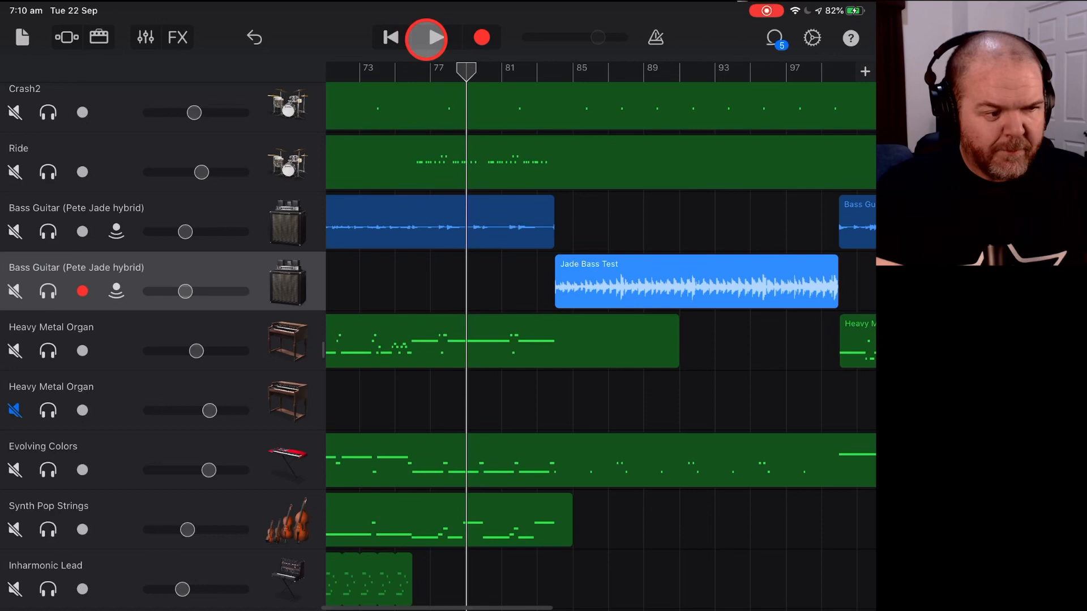
click(434, 37)
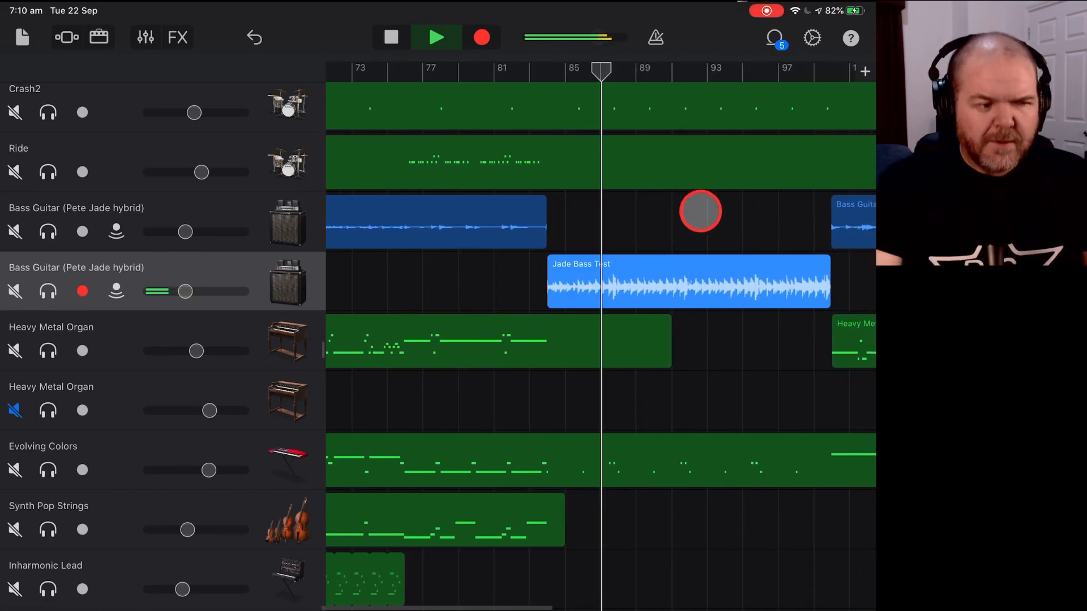
click(435, 36)
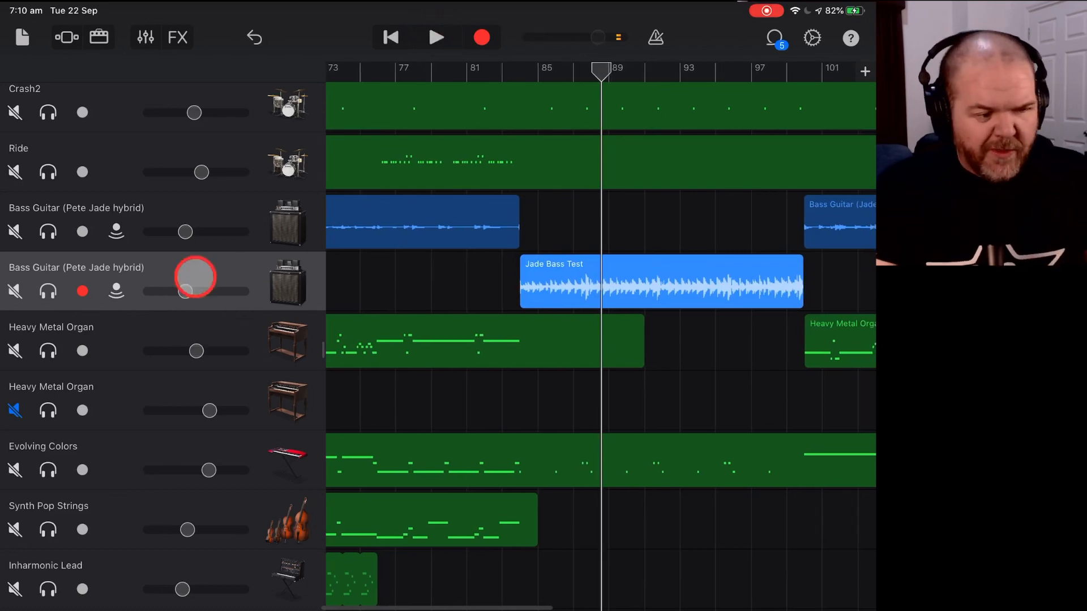
Solo the Jade bass track and listen to the trimmed section on its own.
click(48, 291)
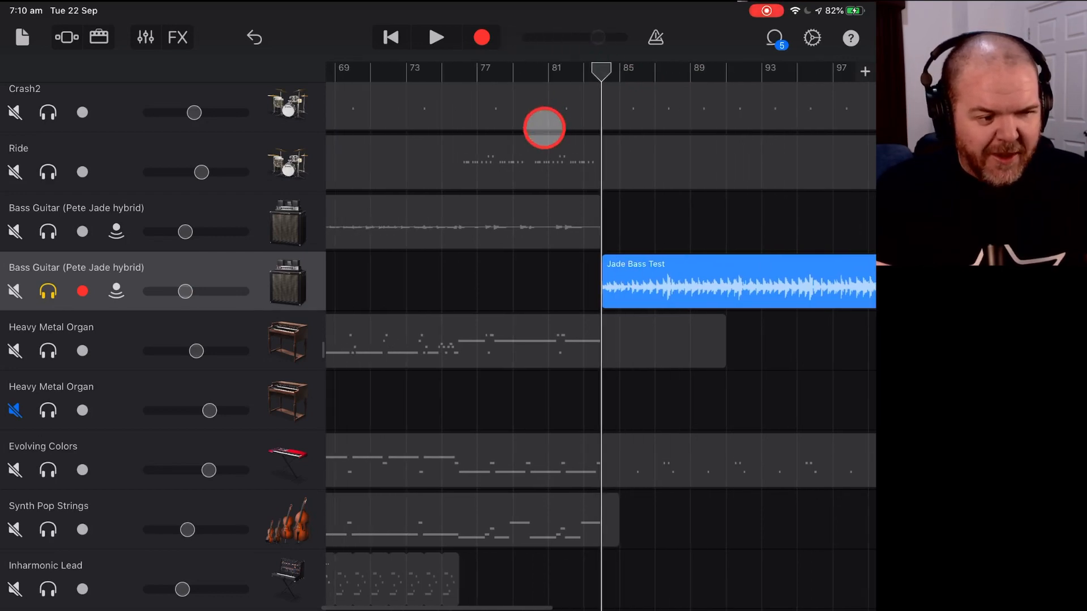
click(436, 36)
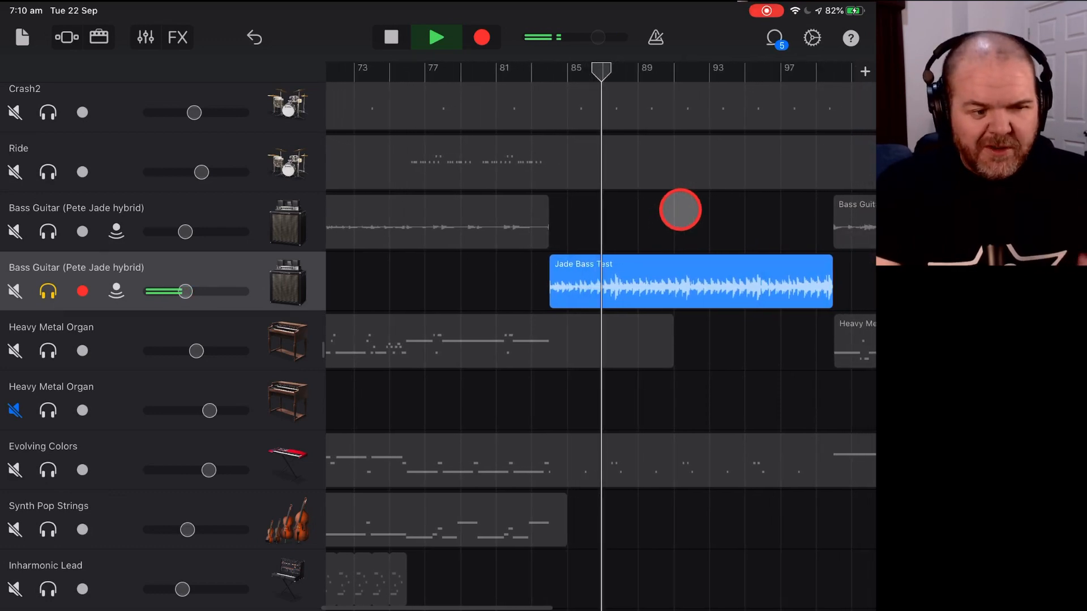
click(436, 36)
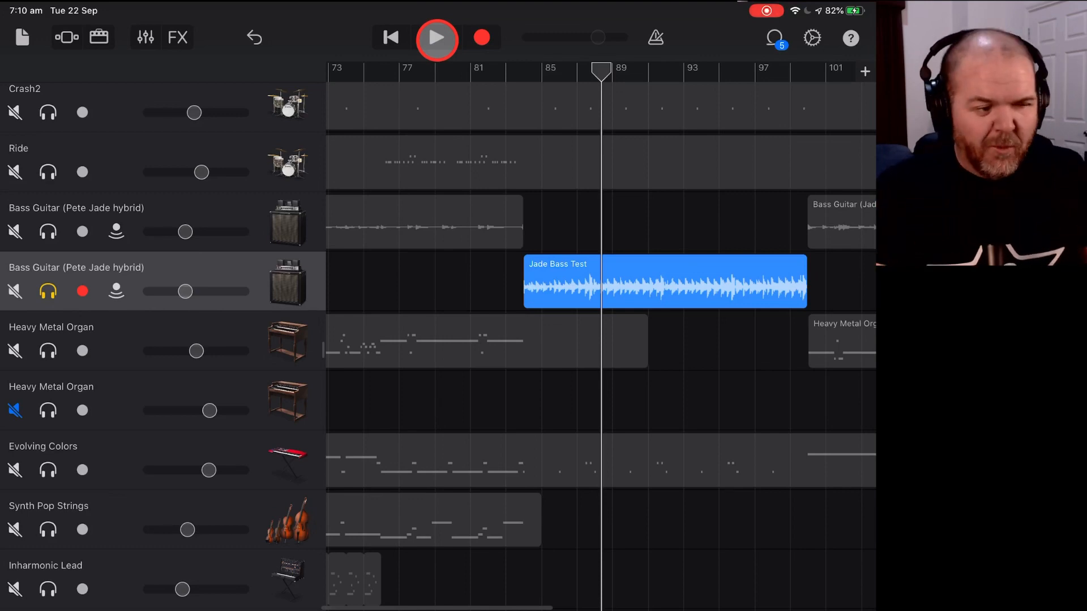
Play the section with the full band, raising the Jade bass track's volume slightly.
click(436, 37)
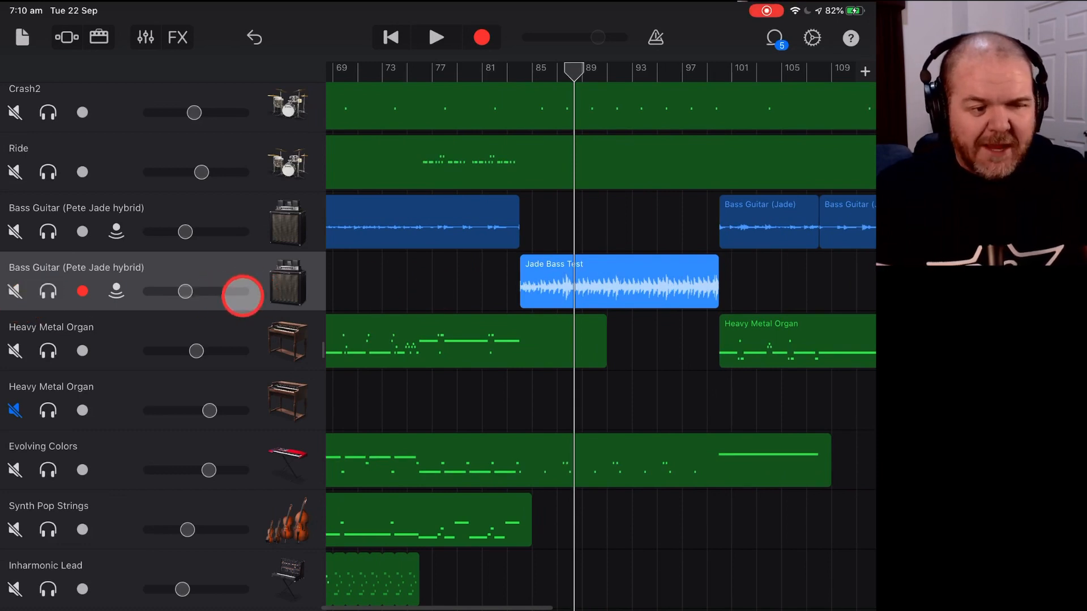
click(437, 36)
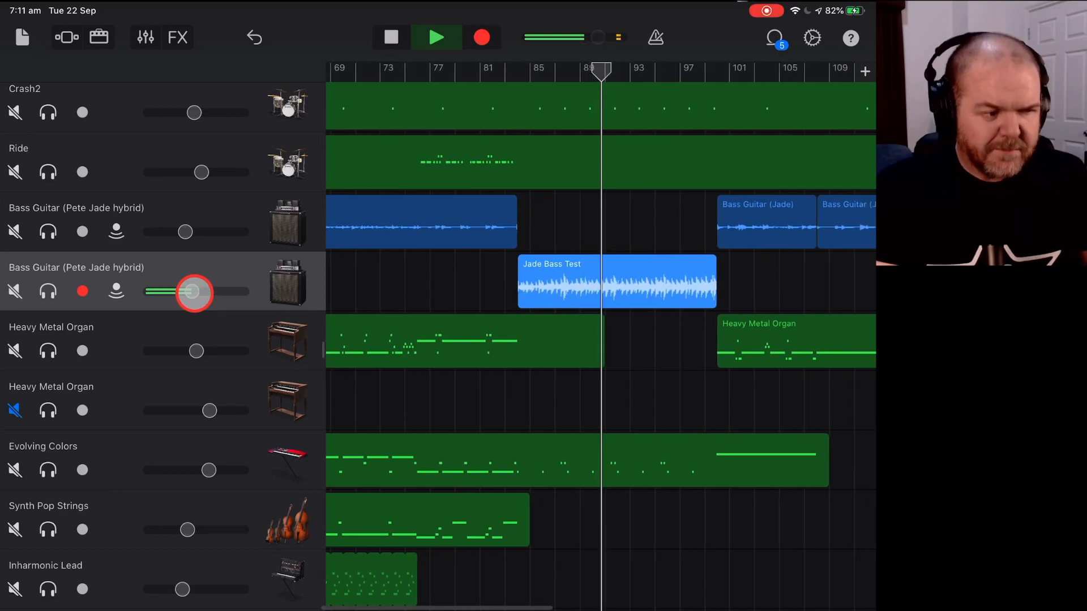
scroll(left, 3)
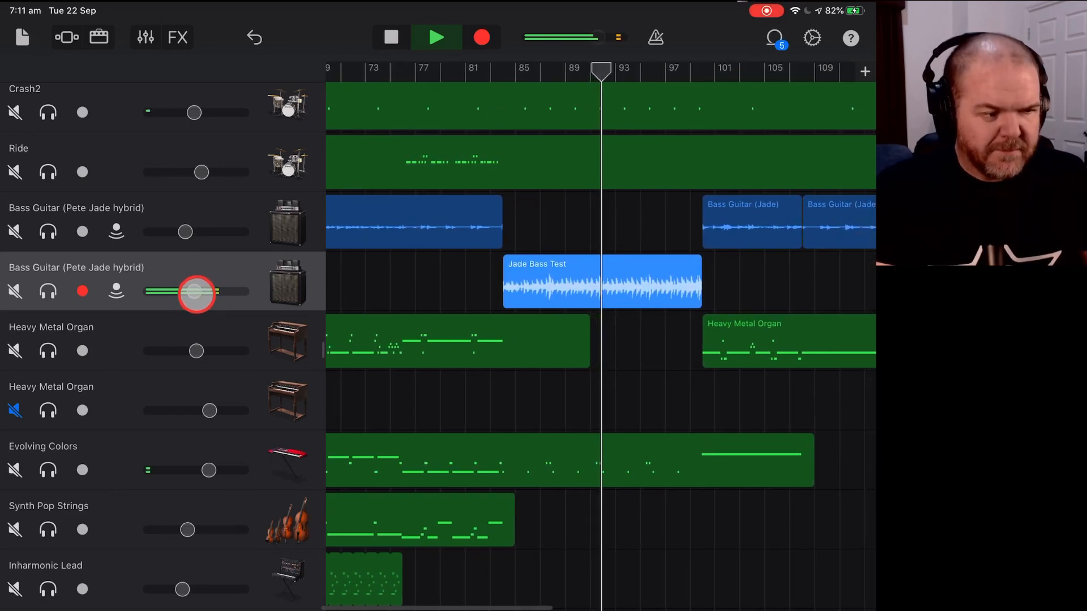
click(436, 36)
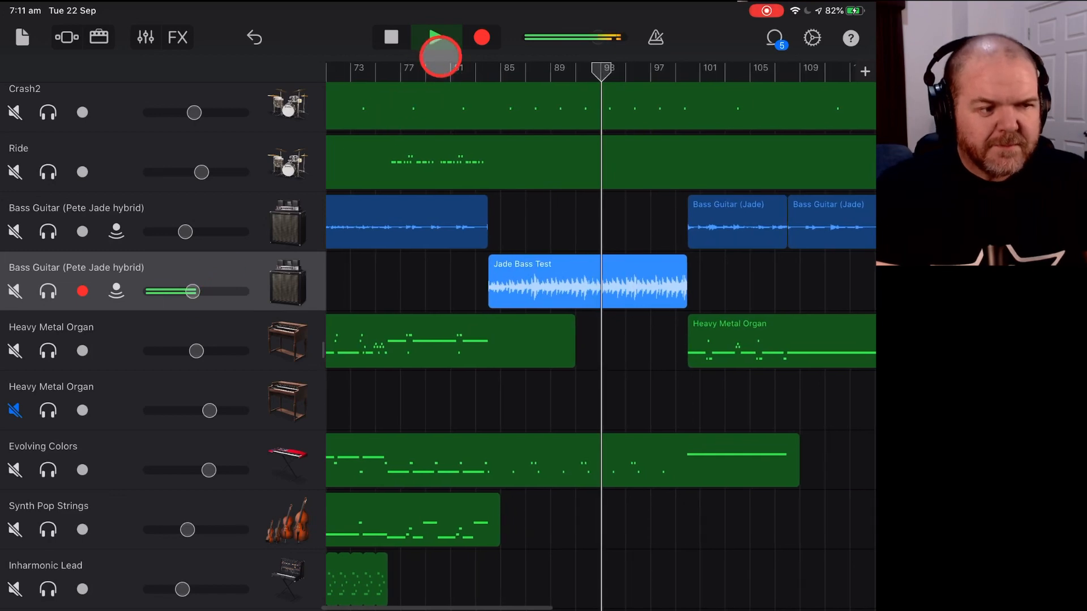
click(390, 37)
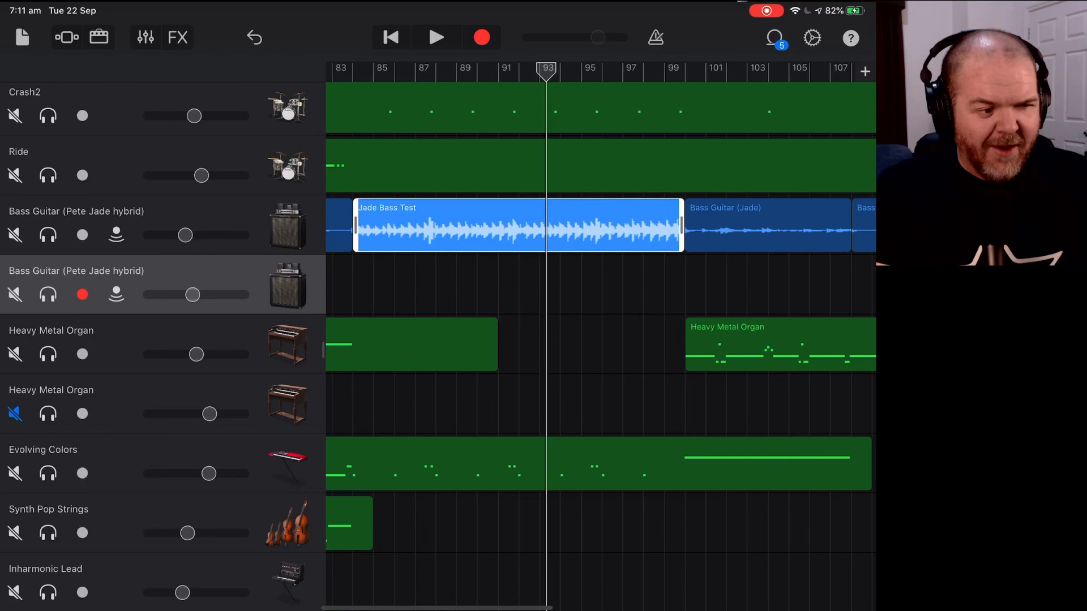
Drag the Jade Bass Test region up onto the original bass track at the same bars.
scroll(up, 3)
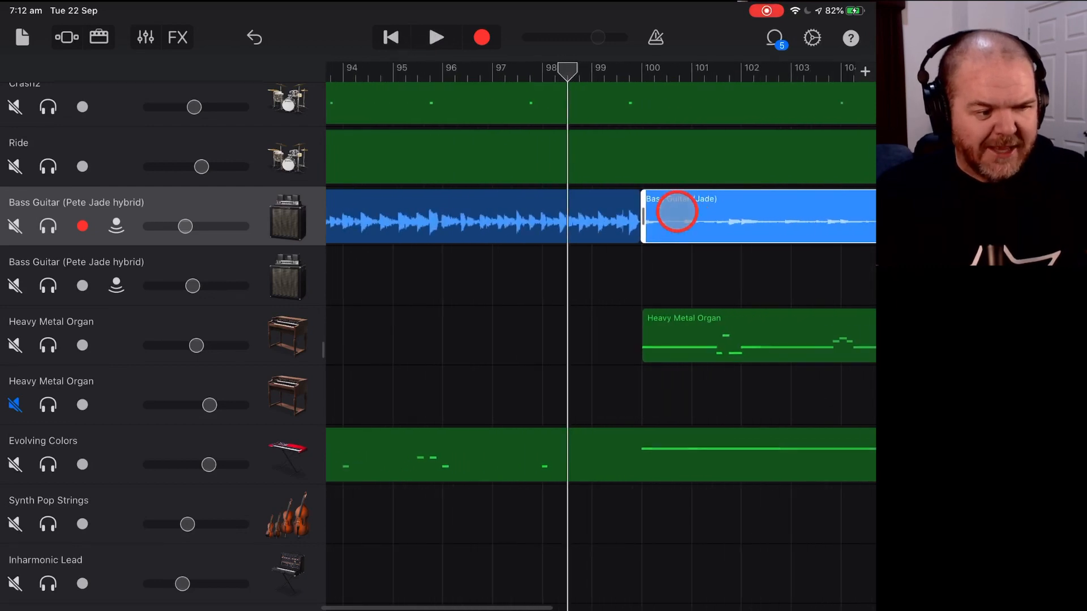
click(436, 36)
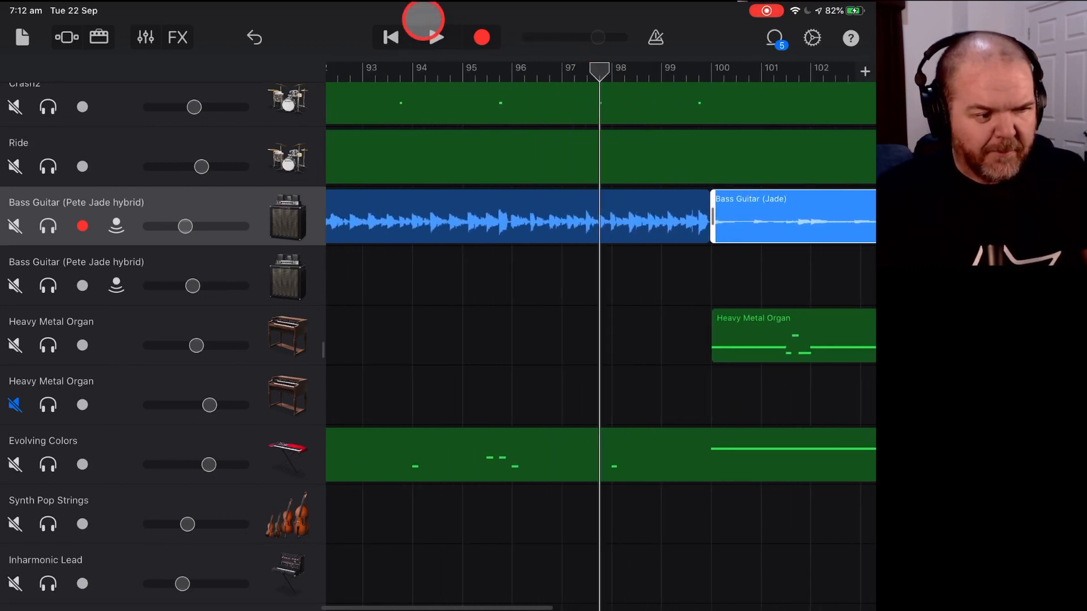
click(436, 37)
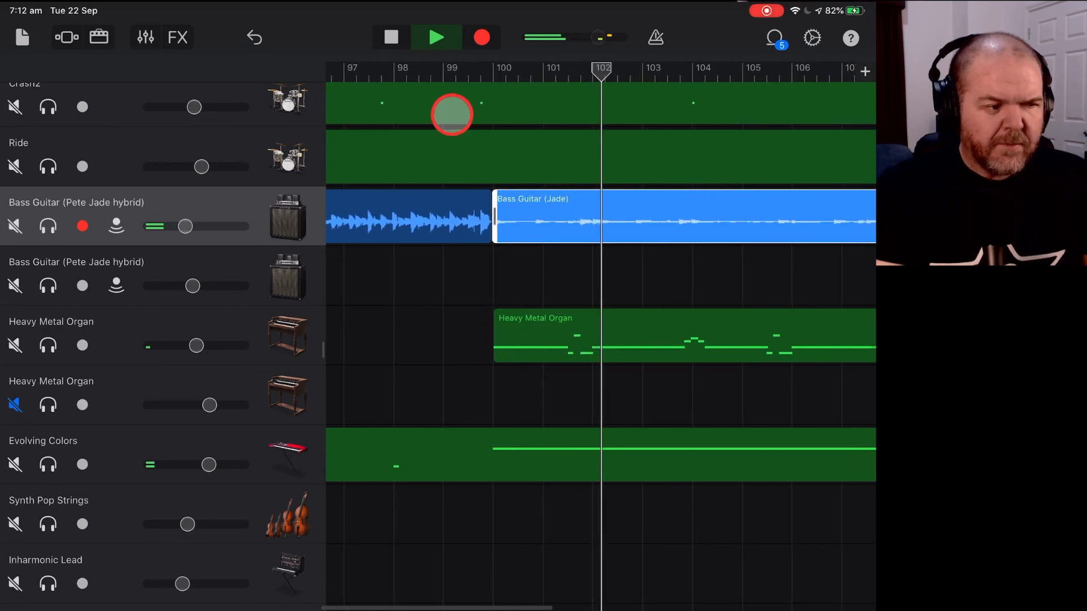
click(390, 37)
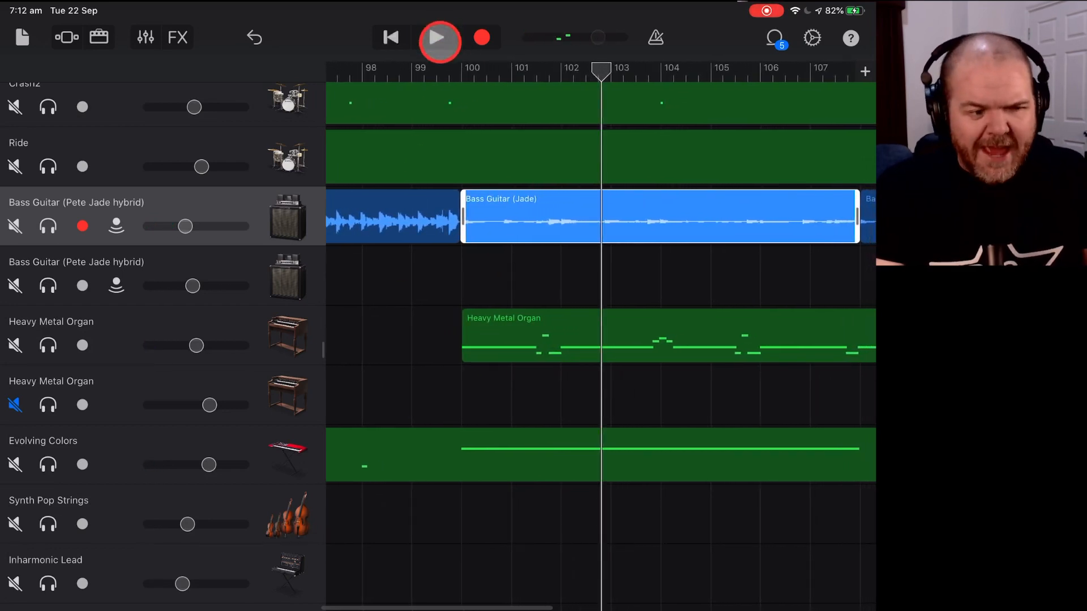
click(437, 38)
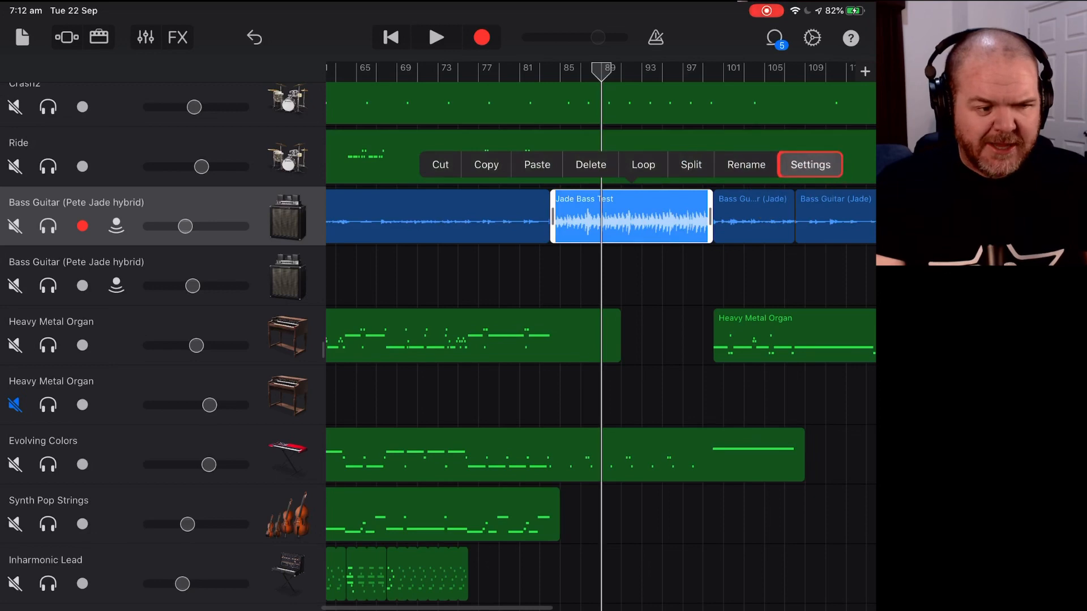
Adjust the Gain slider in the Jade Bass Test region's settings.
click(809, 164)
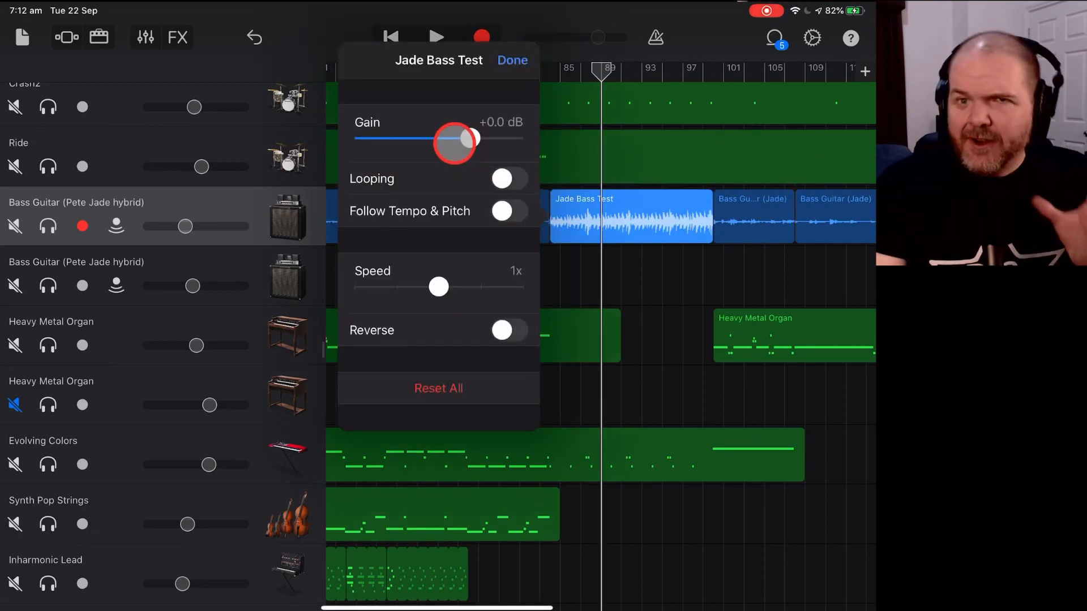
click(512, 60)
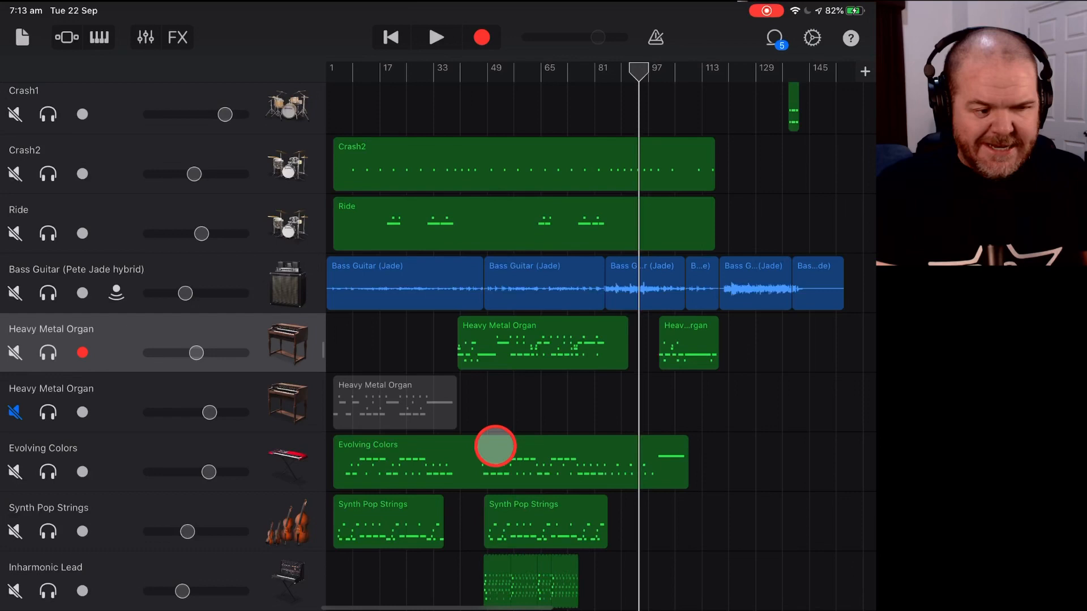
Solo the second Heavy Metal Organ track, play its opening part, and copy the short organ region.
click(81, 412)
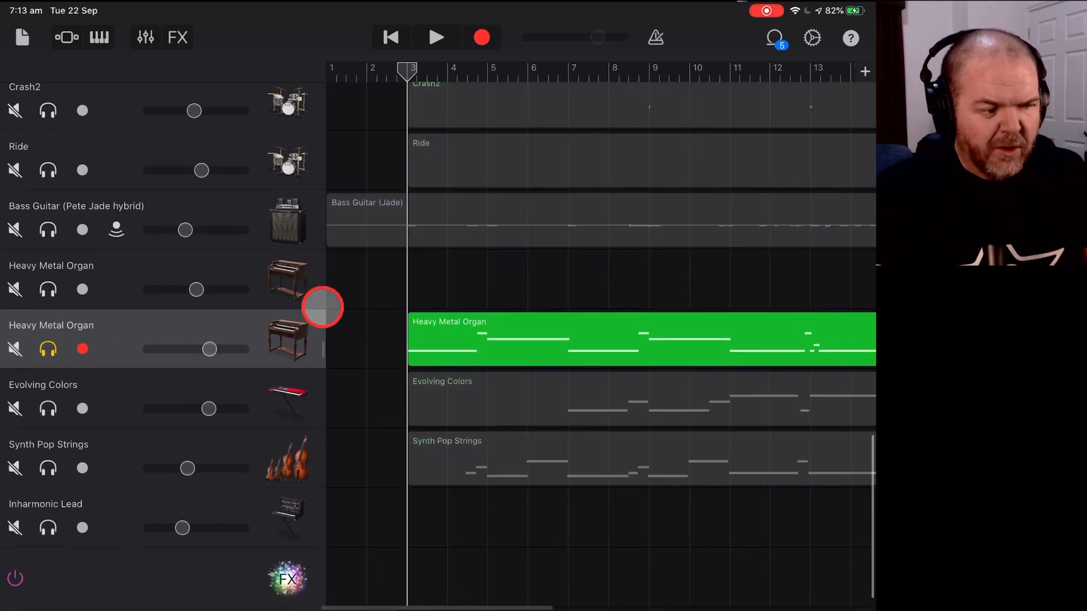
click(436, 37)
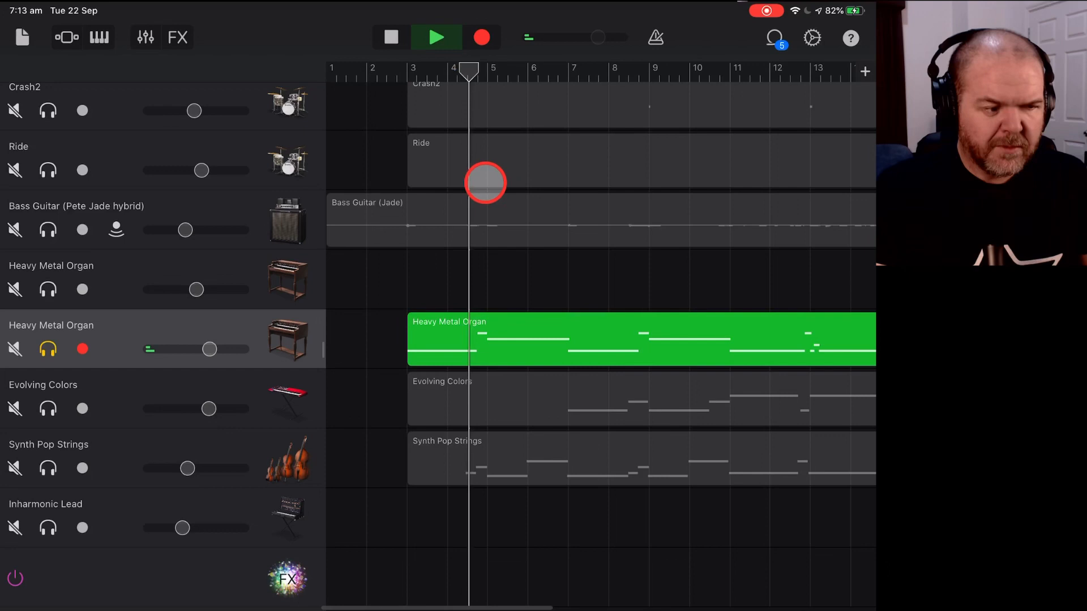
click(435, 36)
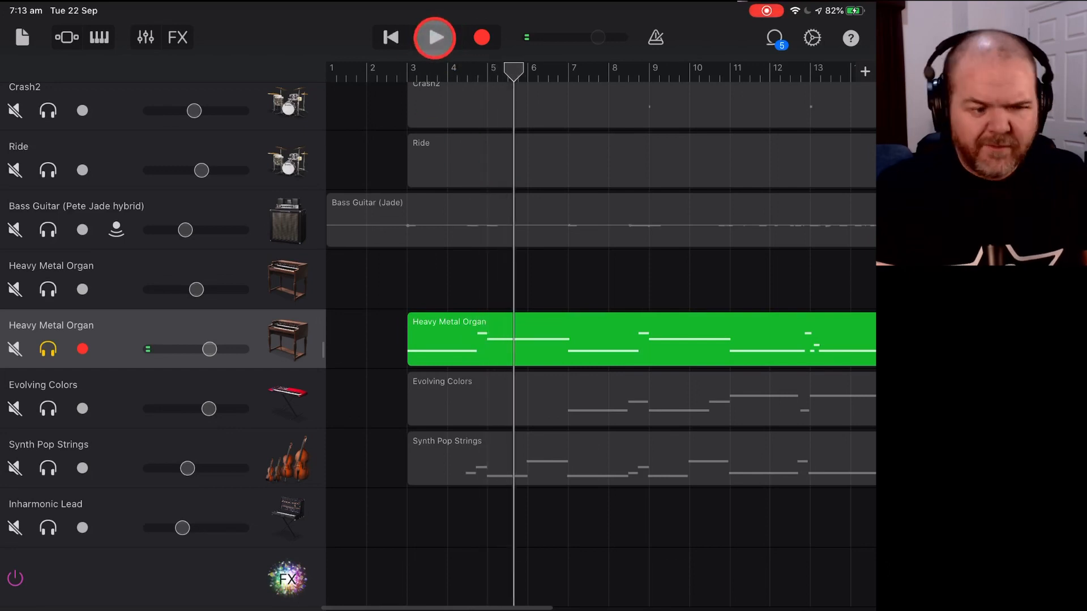
click(434, 37)
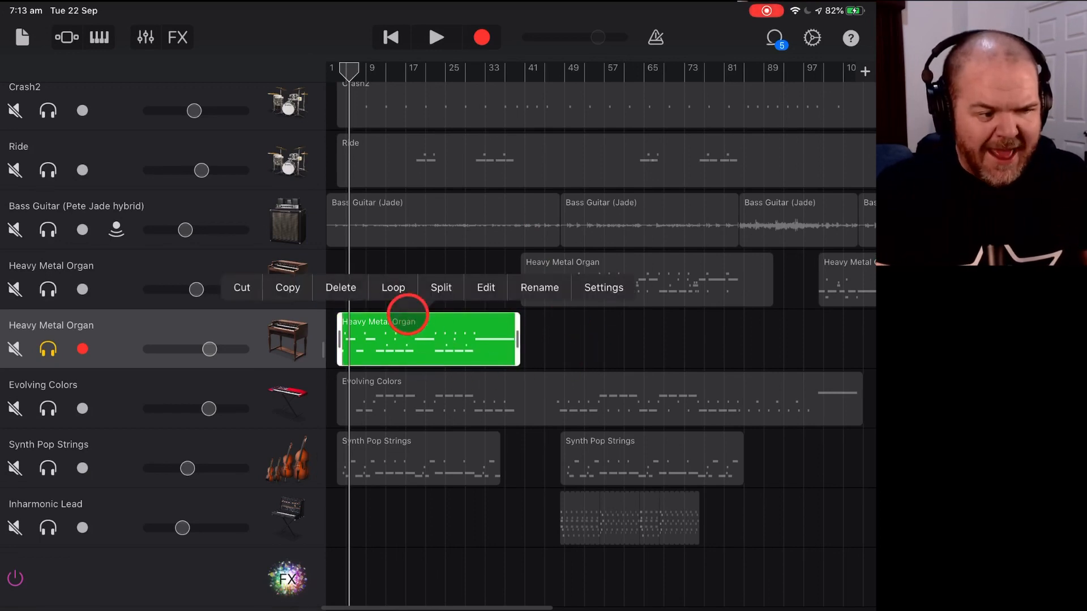
click(670, 356)
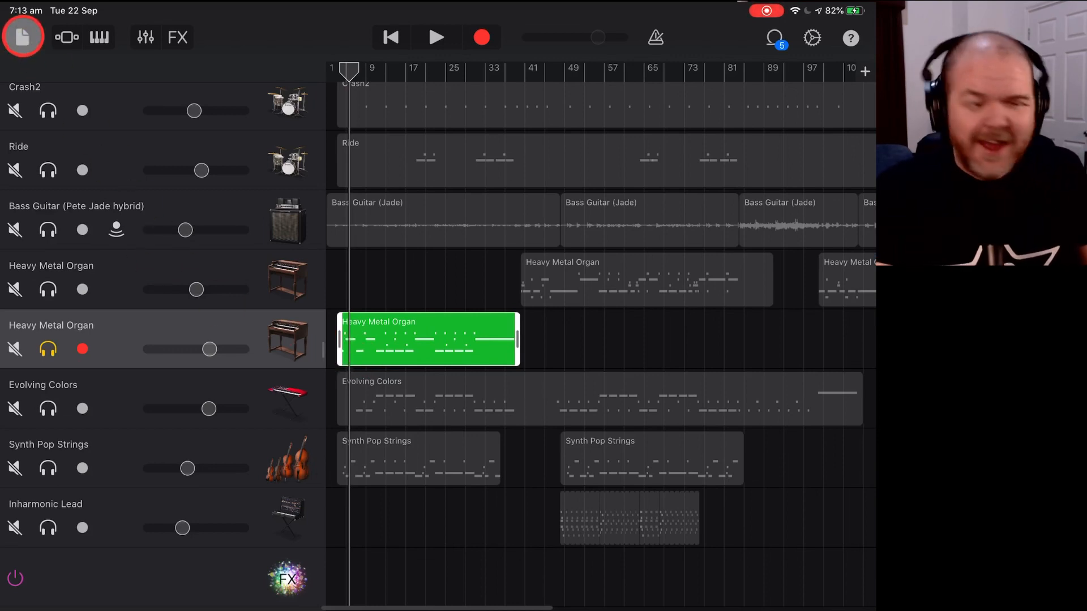
Return to My Songs and reopen the newer project at the Heavy Metal Organ track.
click(22, 37)
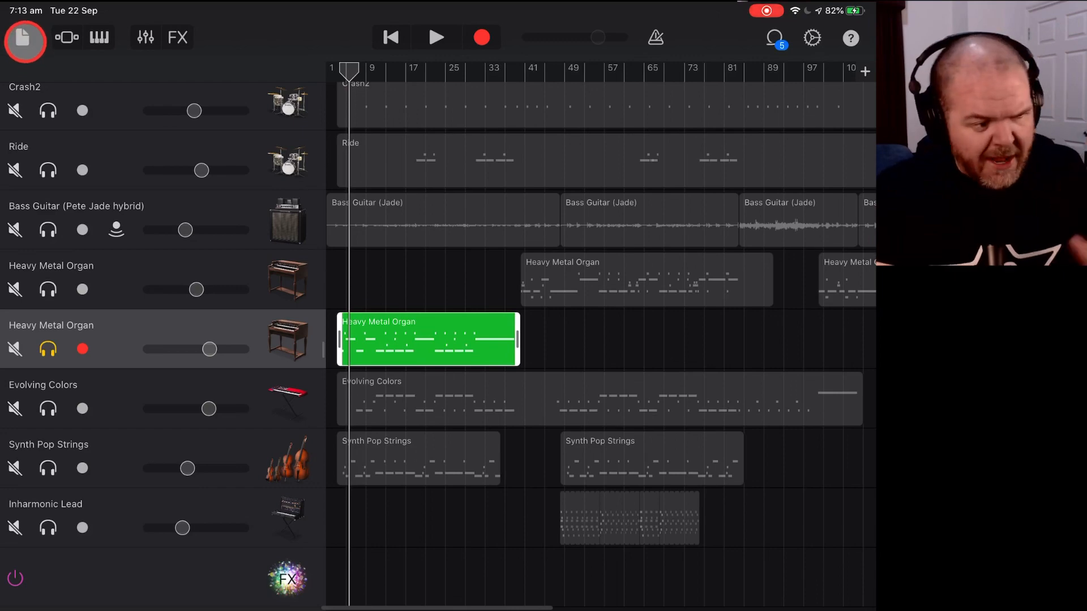
click(25, 37)
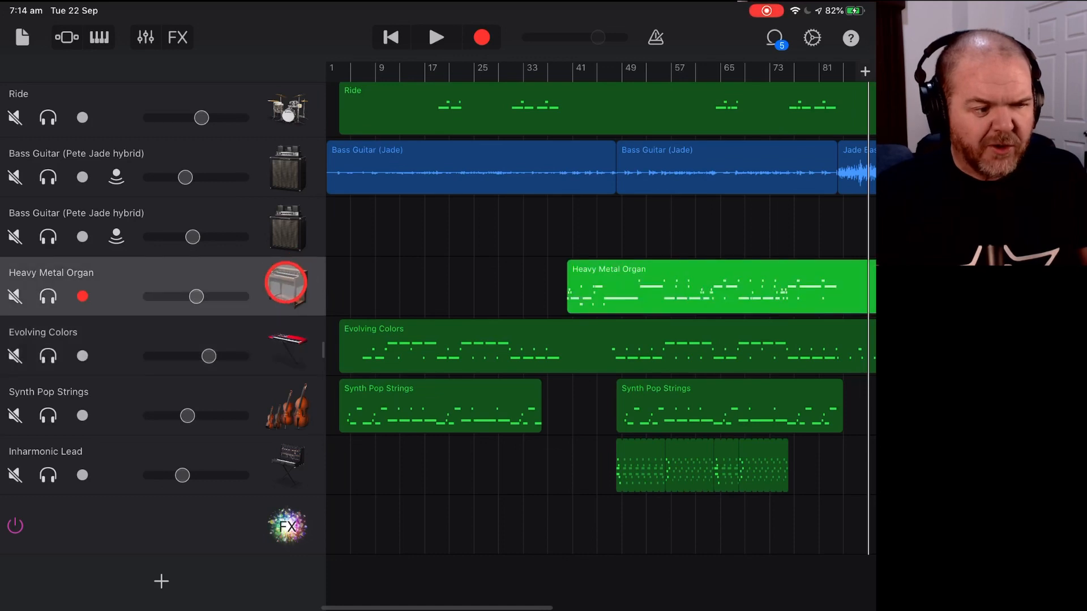
click(416, 286)
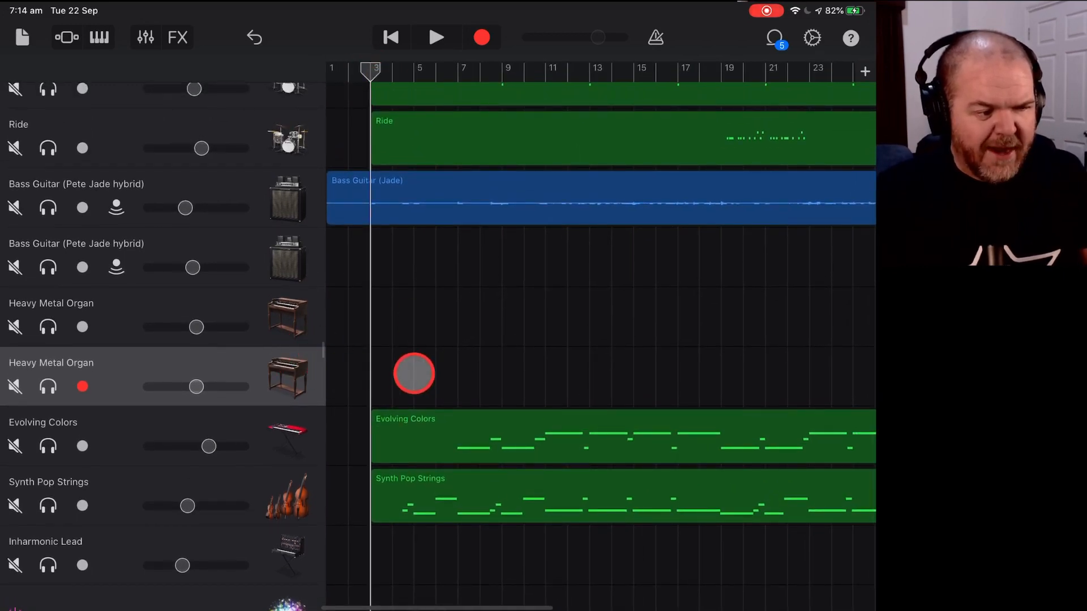
Paste the copied organ region at bar 1 of the Heavy Metal Organ lane.
click(415, 375)
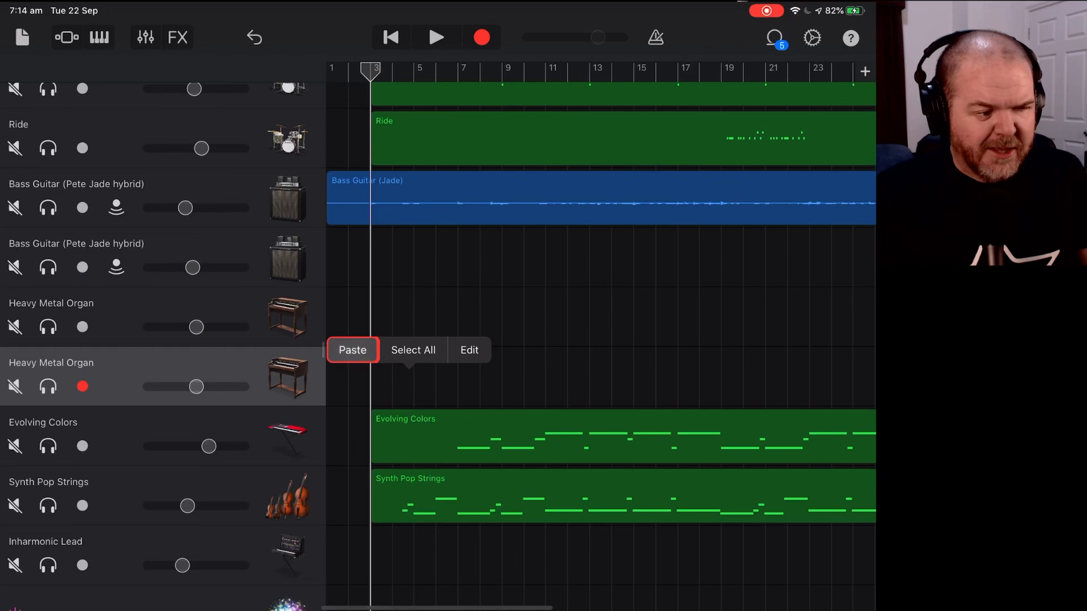
click(352, 350)
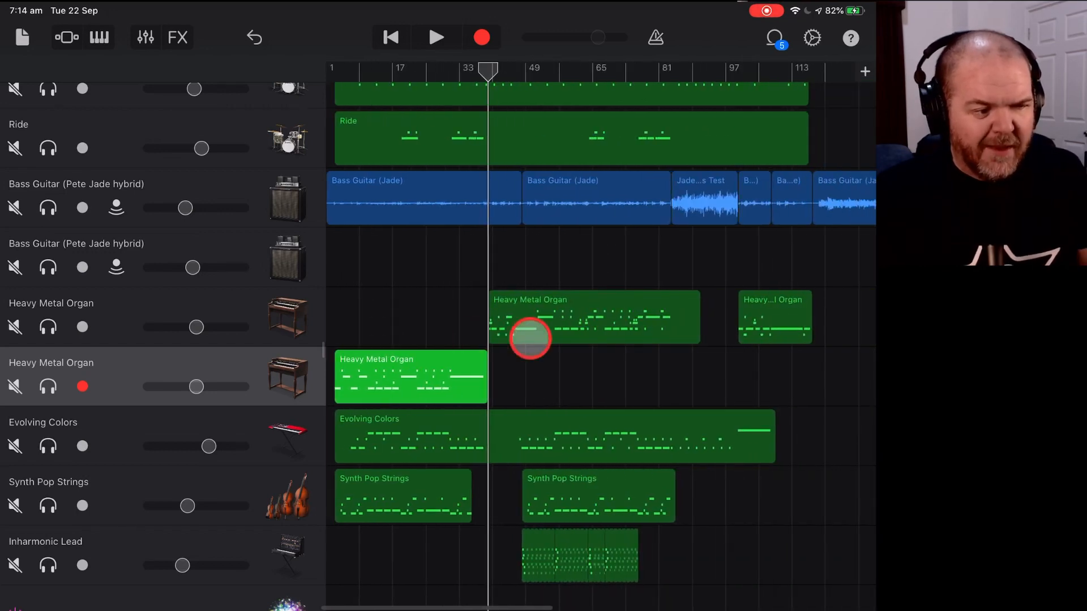
click(254, 38)
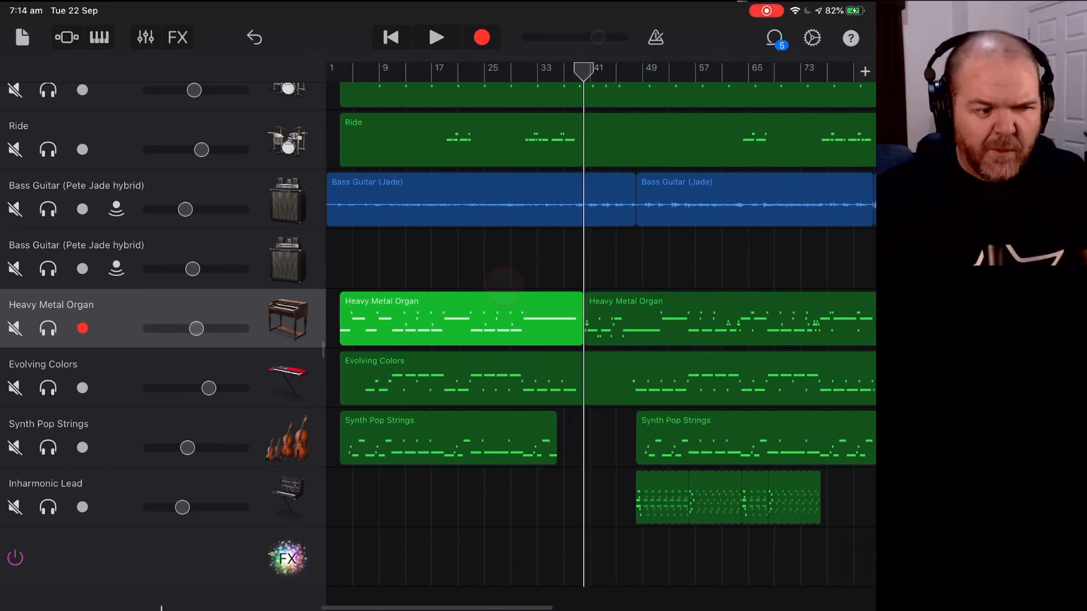
Undo the organ paste and place the copied region at the start of the Inharmonic Lead track.
click(252, 37)
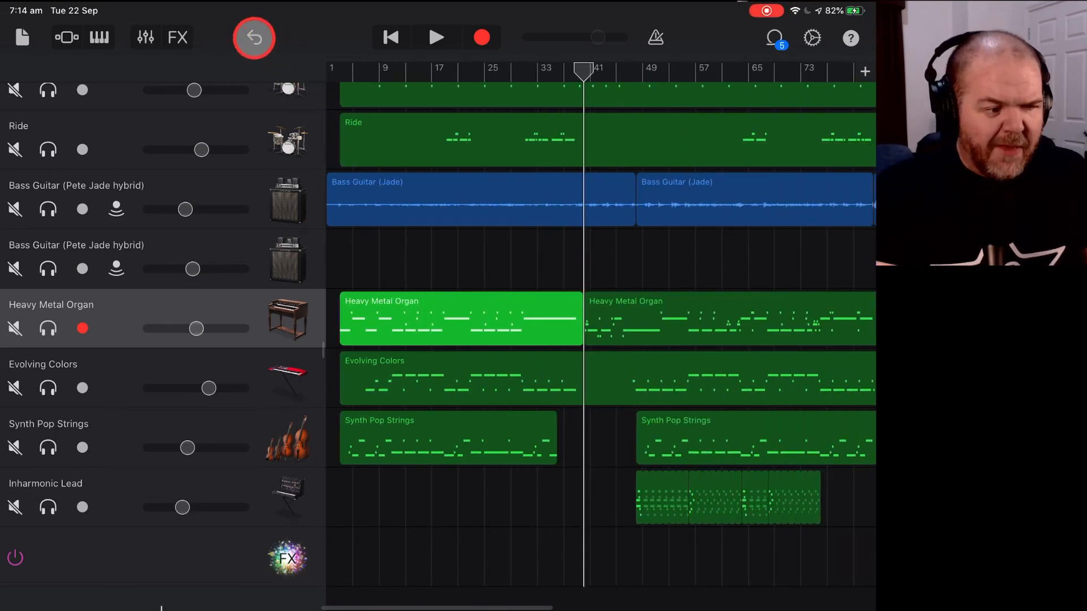
click(254, 37)
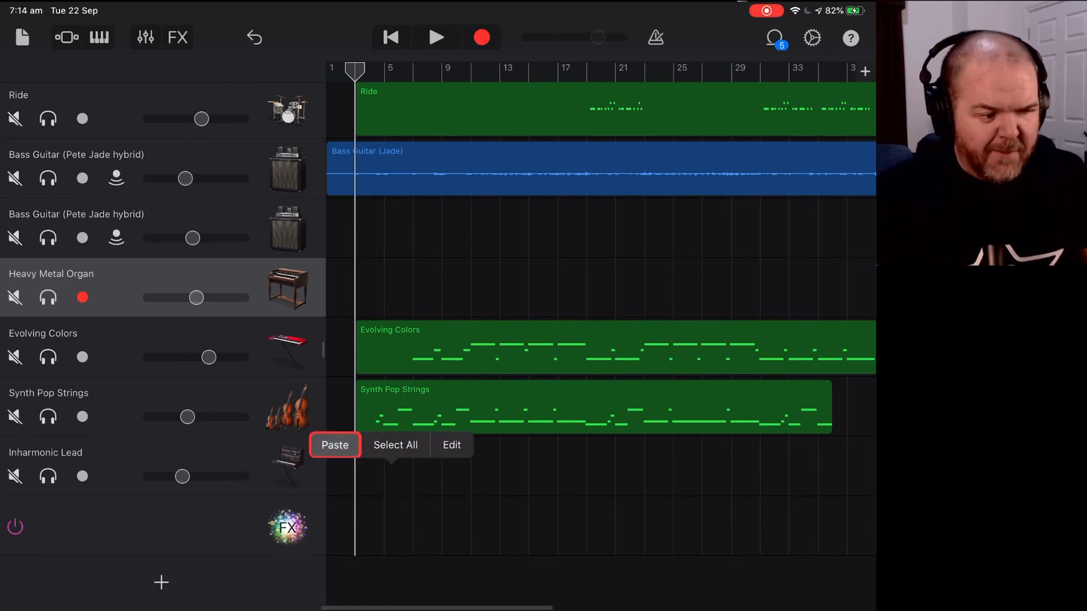
click(335, 445)
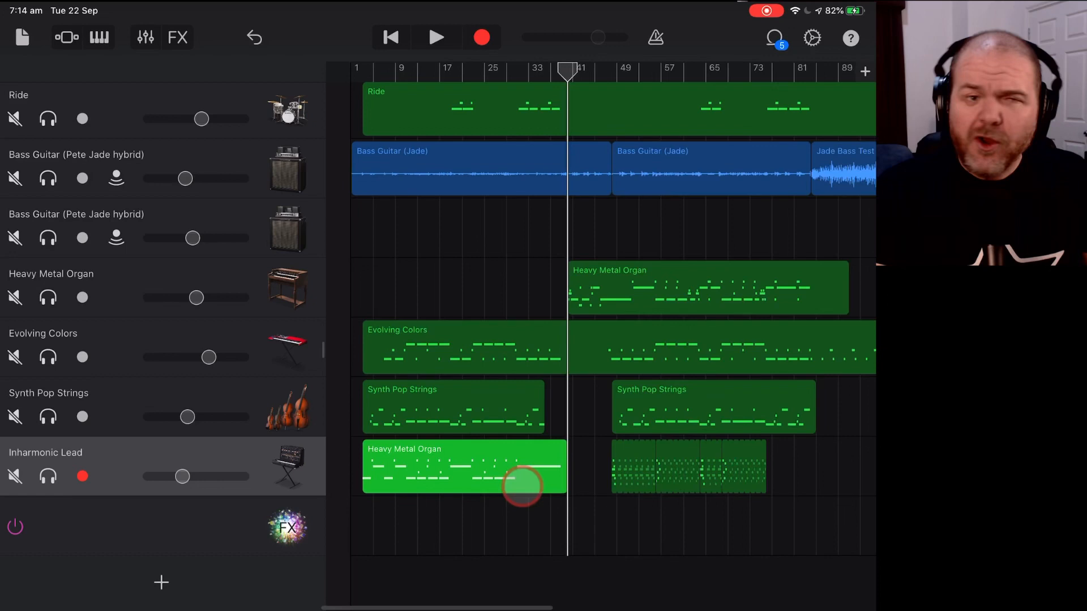
click(48, 476)
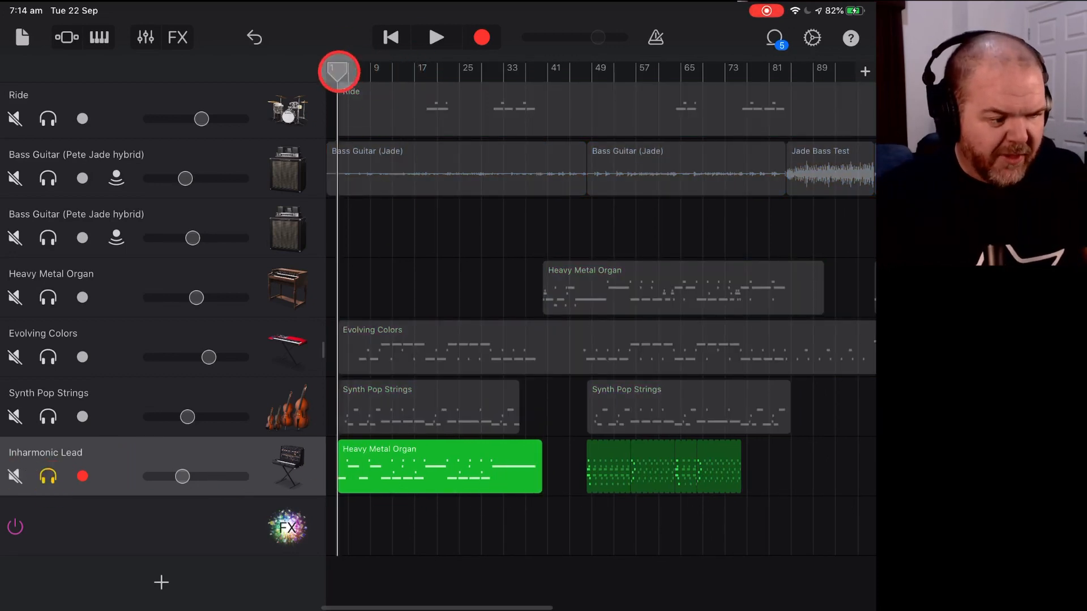
Play the song from the start to check the pasted organ part, then stop.
click(436, 36)
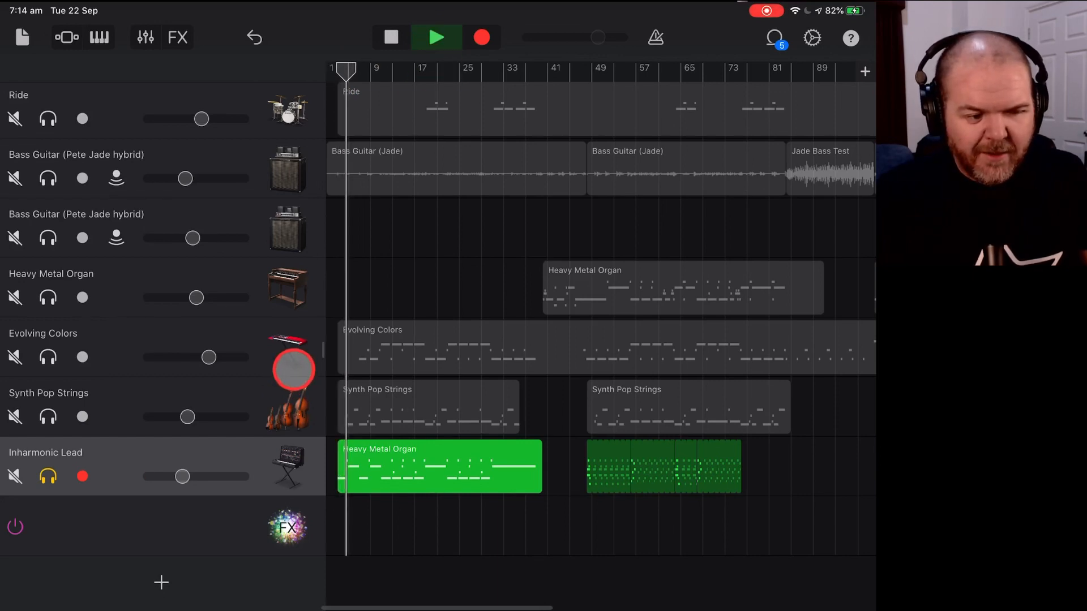
click(434, 37)
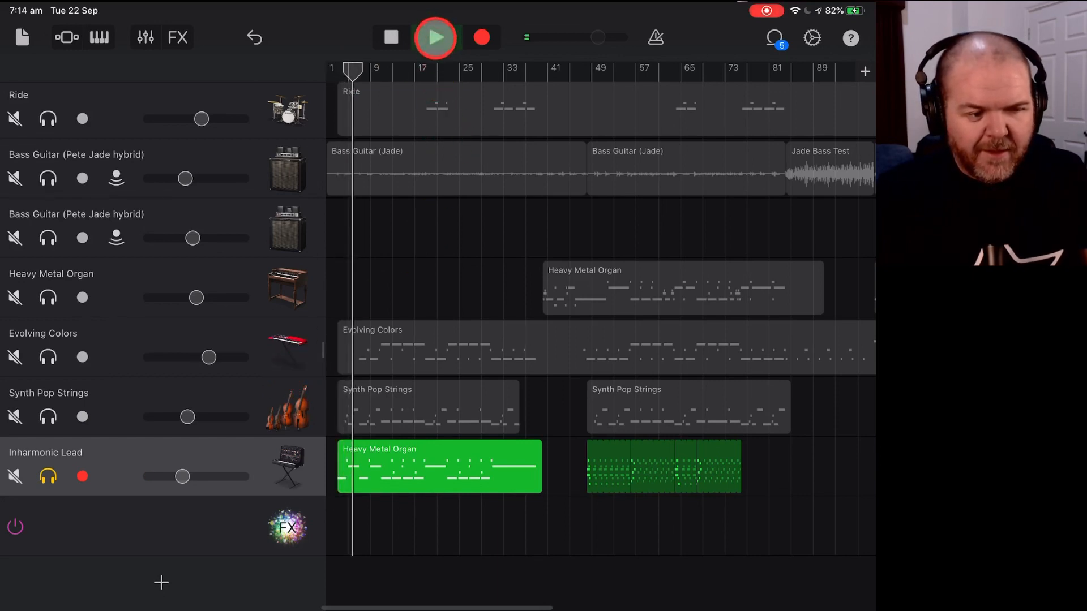
click(435, 37)
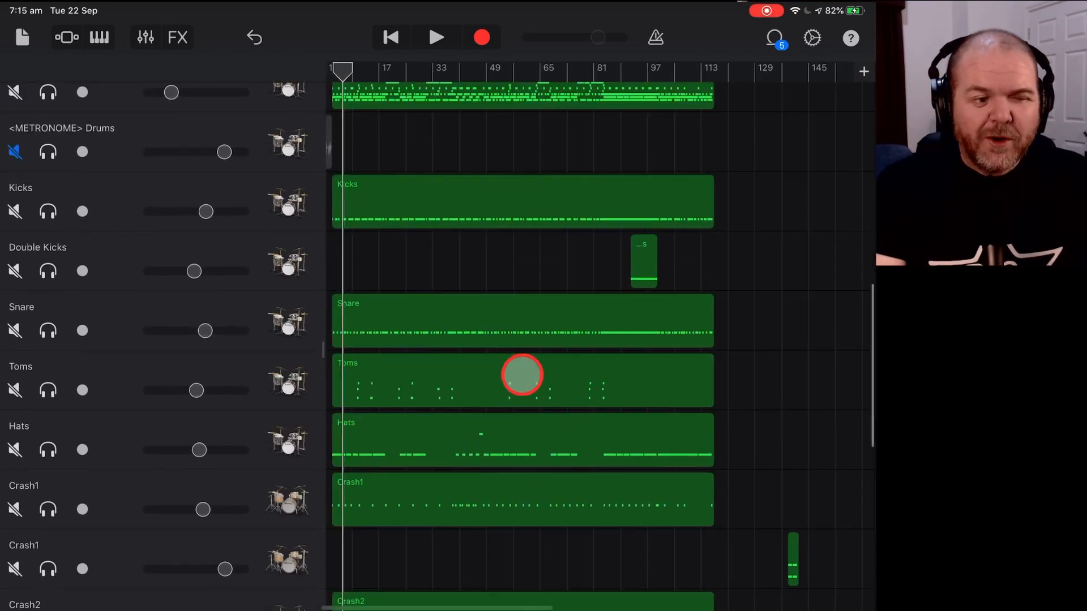
Close the project and return to the In Progress folder in the song browser.
scroll(down, 3)
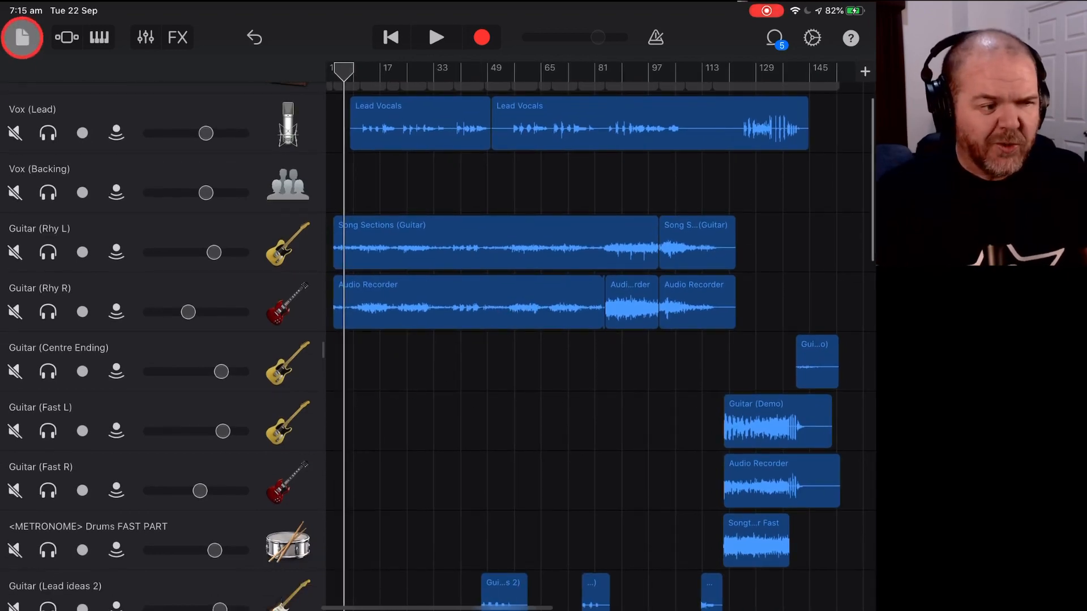
click(23, 37)
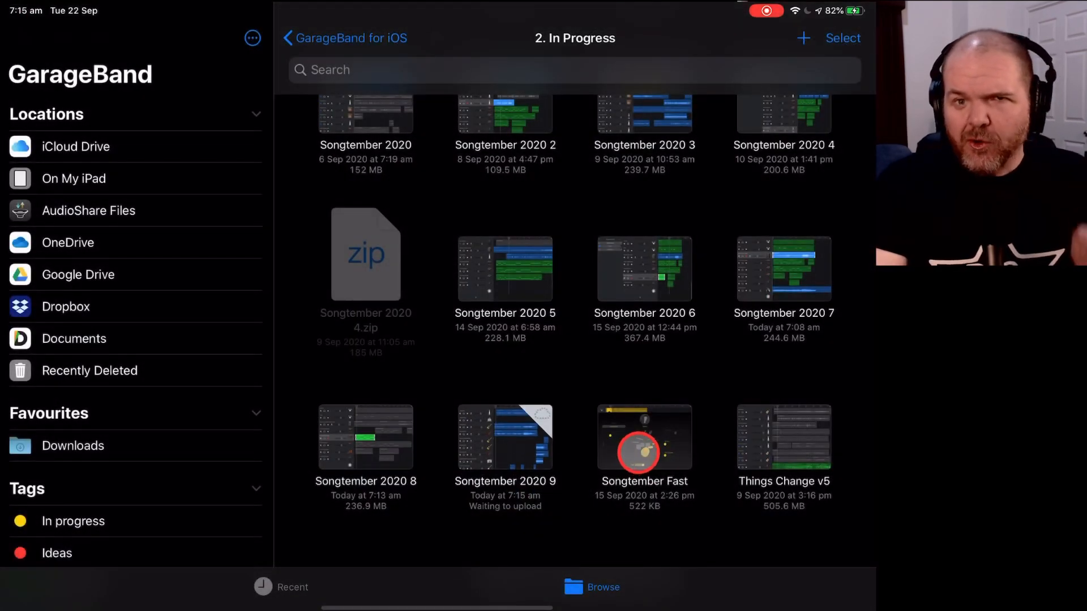